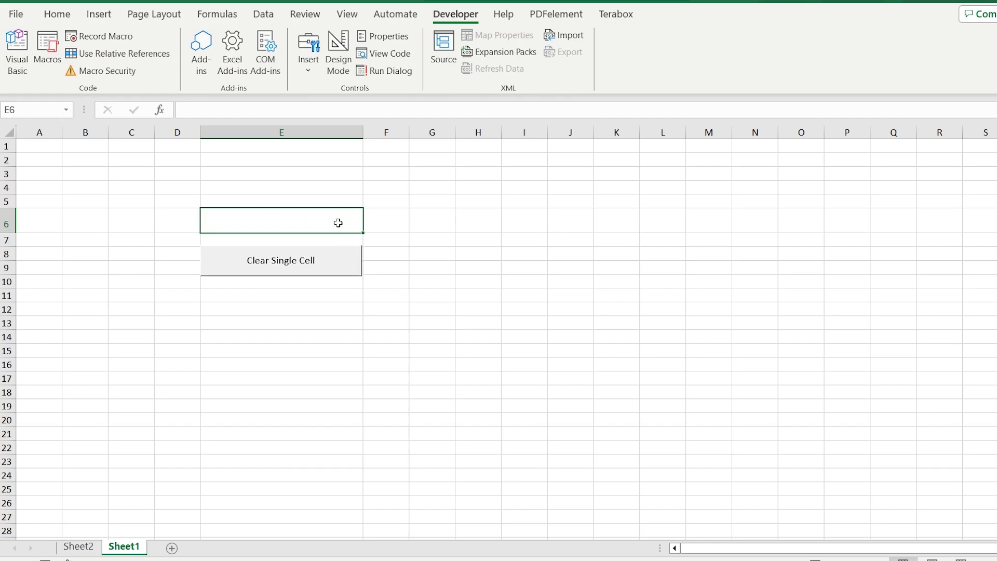
mouse_move(316, 255)
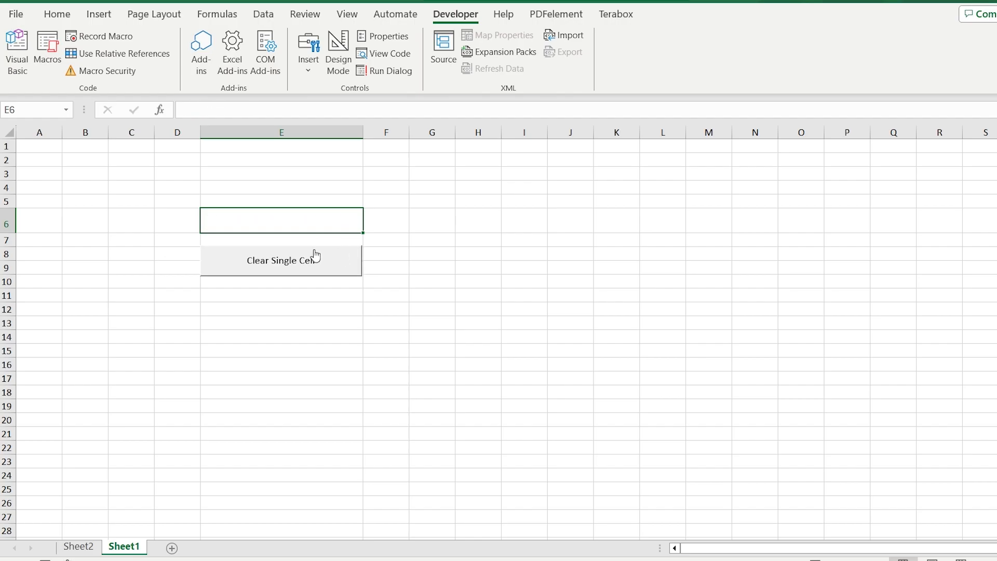
Clear and restore the coloured number blocks with the CLEAR and RETURN shapes, then go to the File start page
text(We are Humosapia)
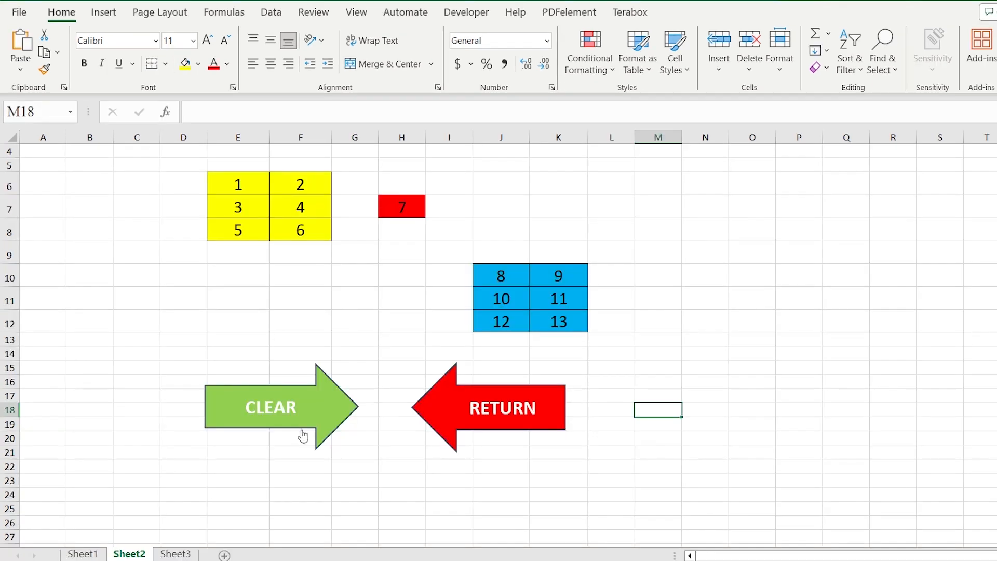
click(270, 408)
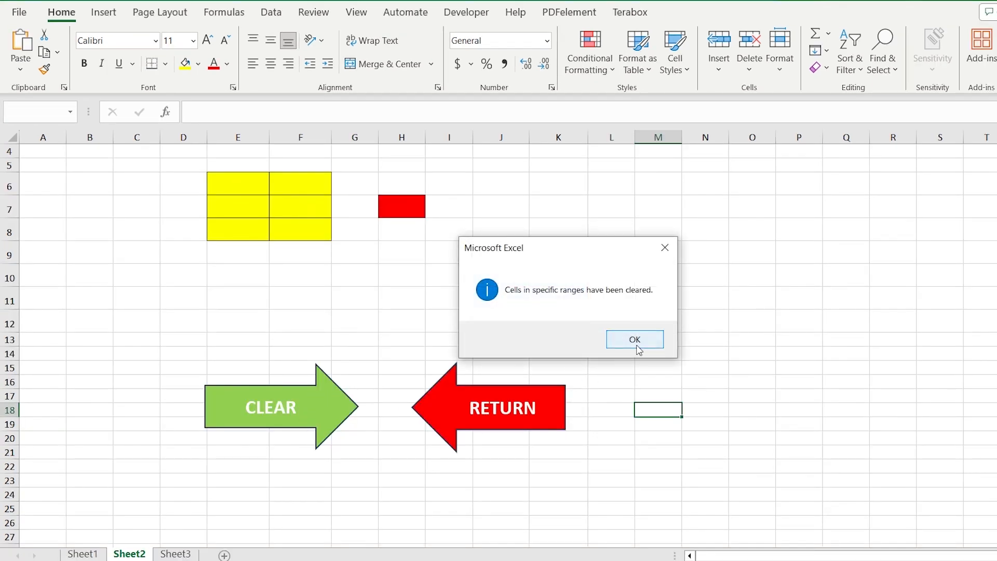
click(634, 339)
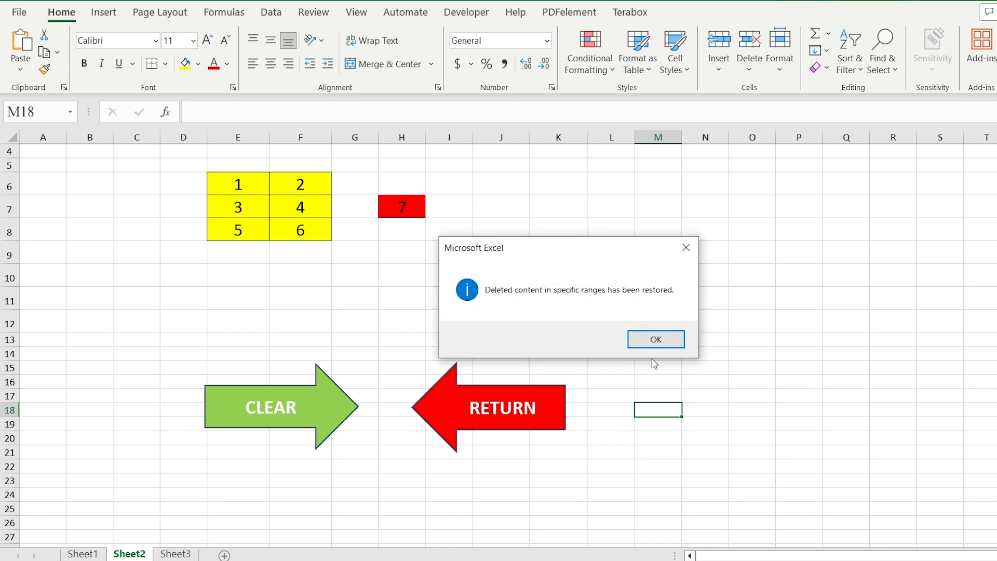
click(656, 339)
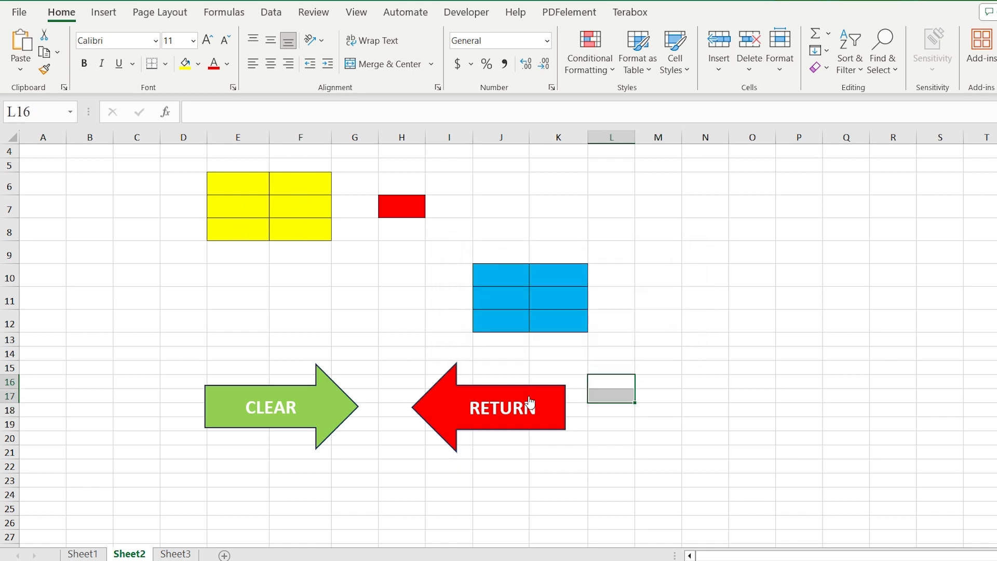
click(19, 12)
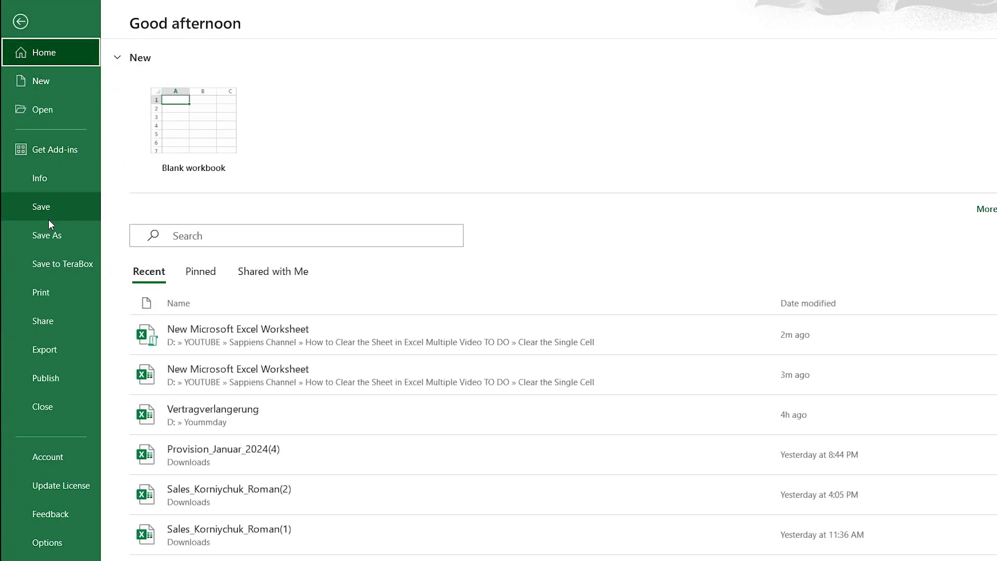
Enable the Developer tab via Excel Options > Customize Ribbon and return to the blank worksheet
click(47, 234)
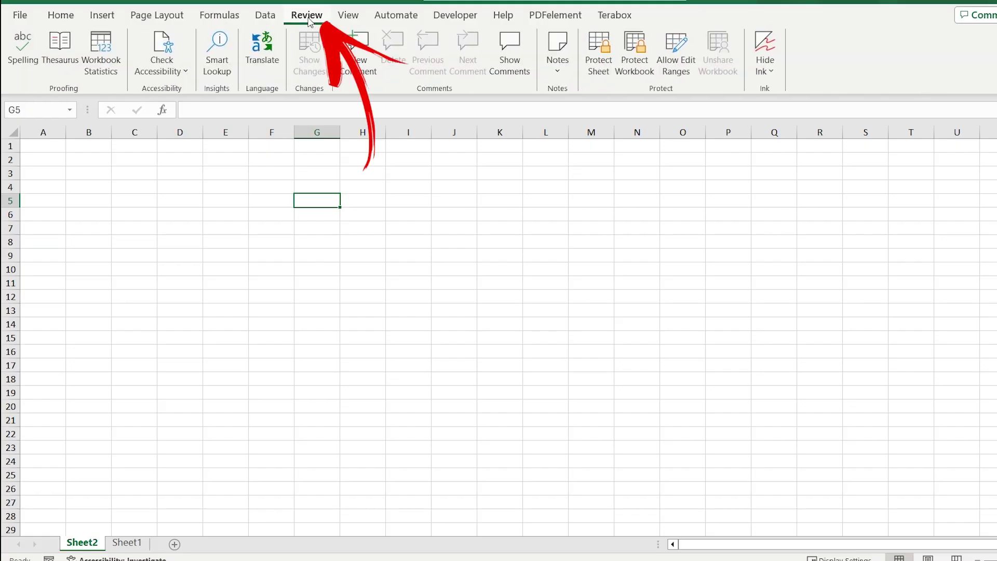
click(161, 51)
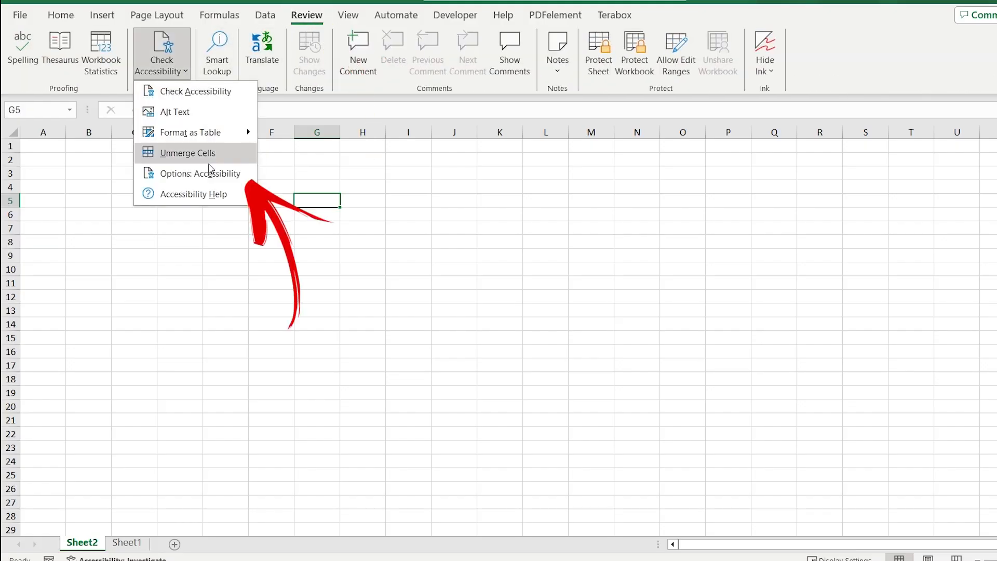
click(205, 173)
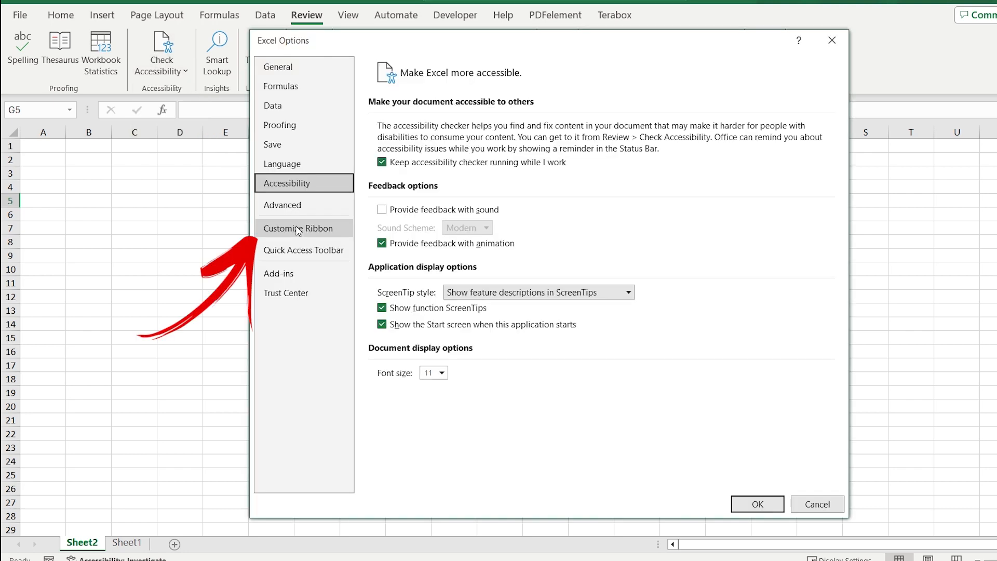
click(298, 229)
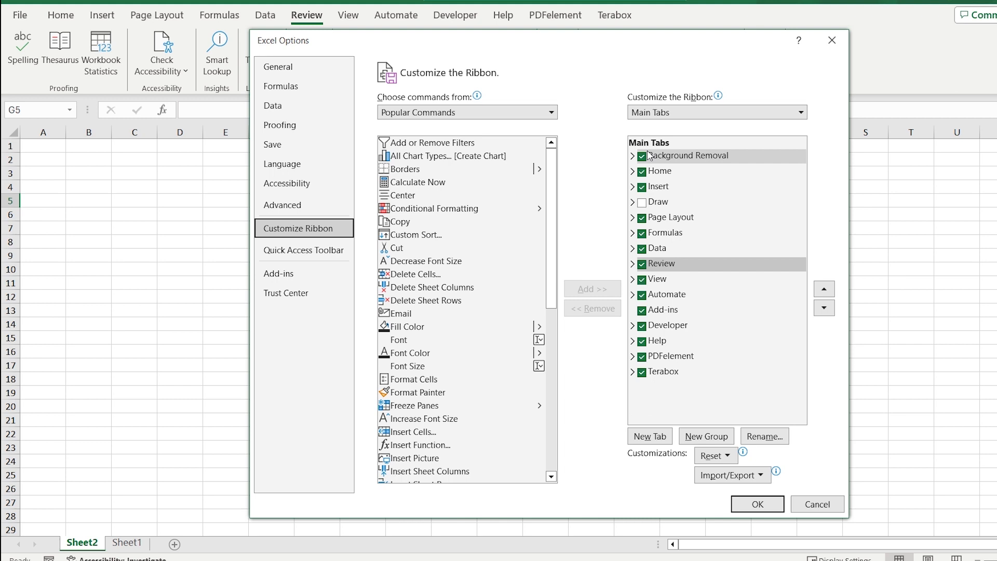
click(757, 504)
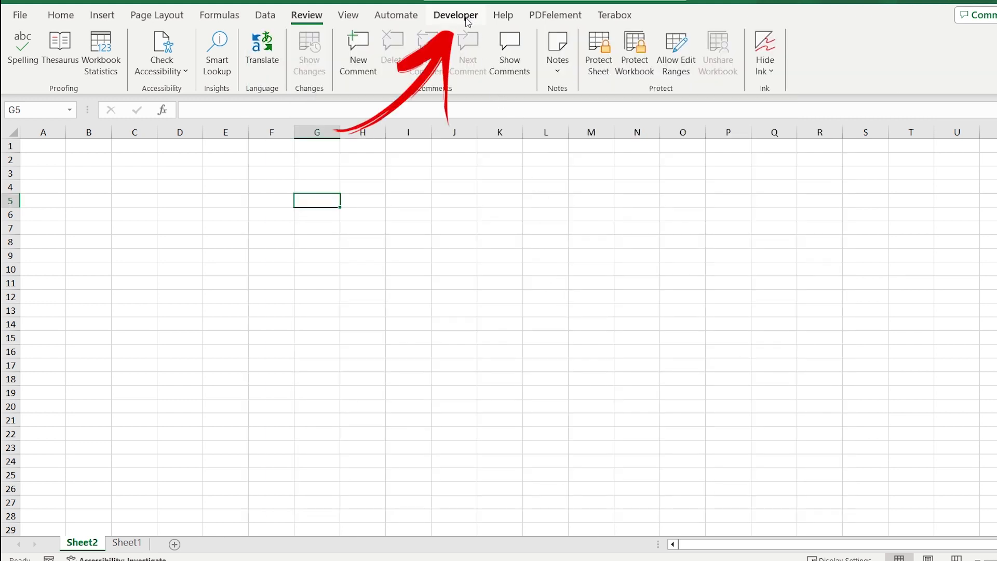
Insert a new code module from the Developer tab's Visual Basic editor
click(456, 14)
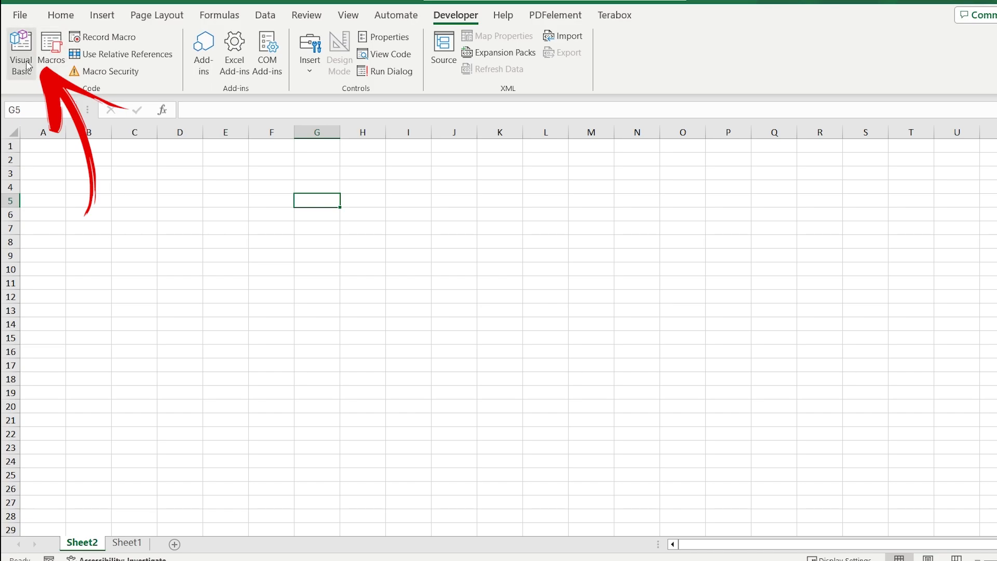
click(21, 51)
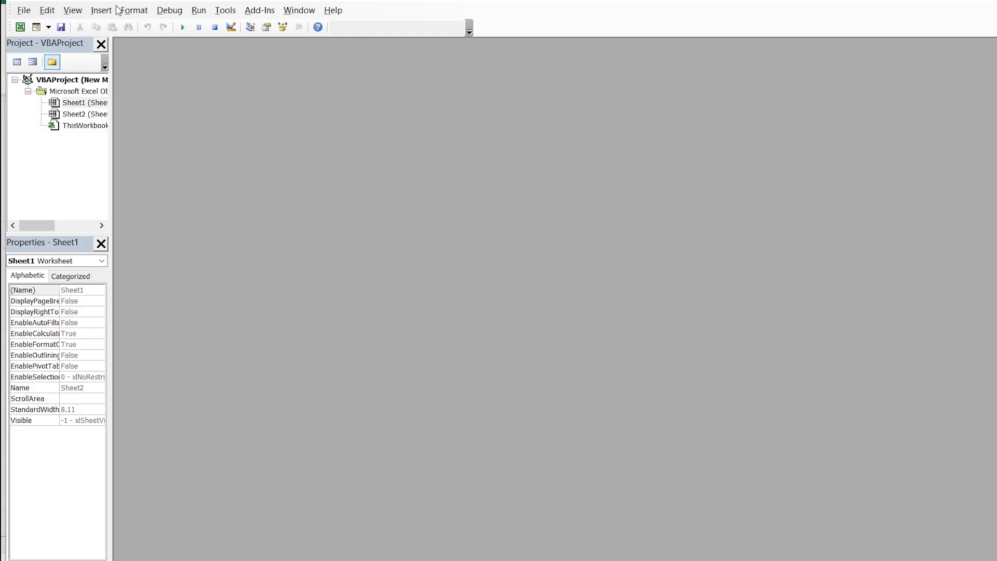
click(101, 10)
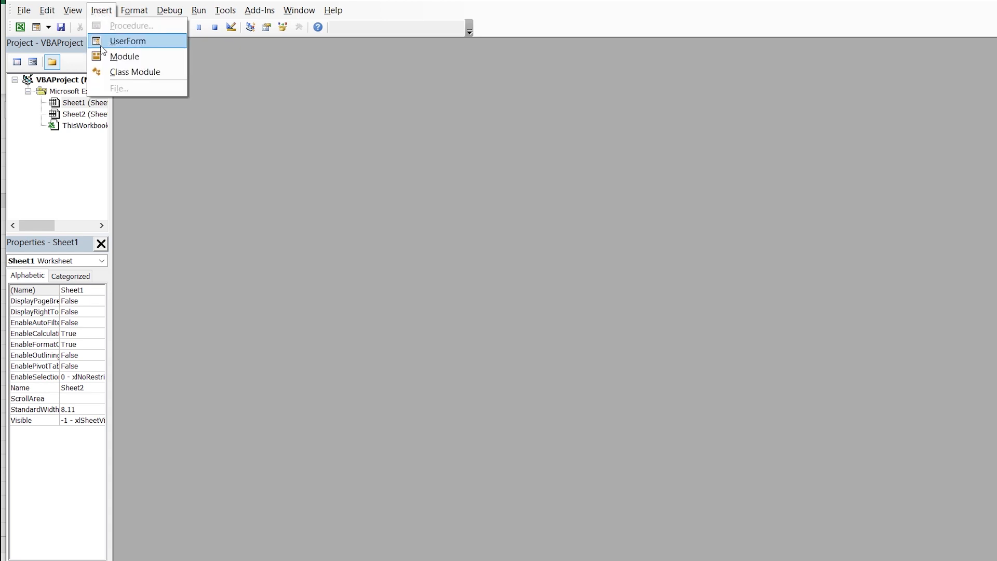
click(125, 56)
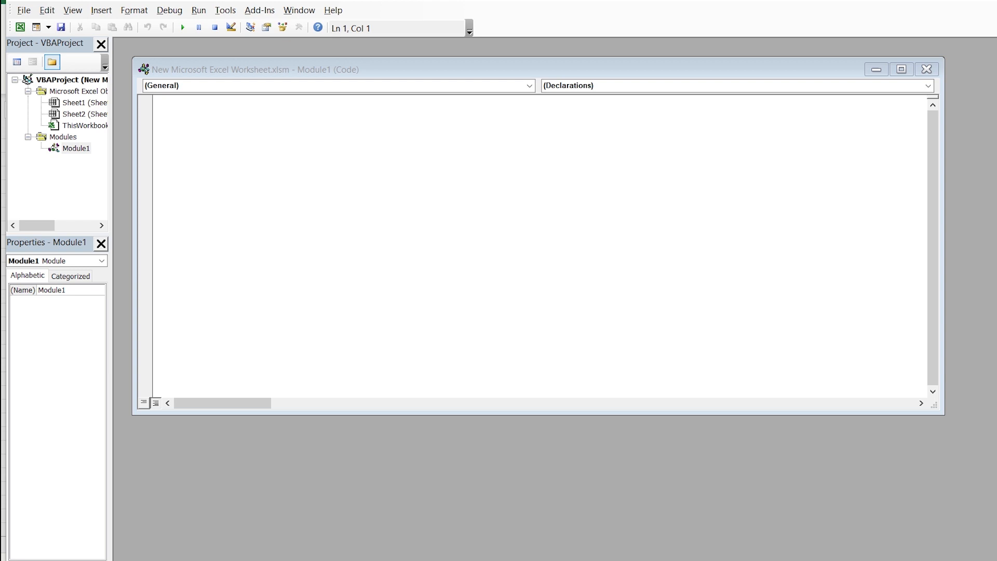
Write Sub ClearSingleCell() with Range("E6").ClearContents to clear cell E6
text(Sub)
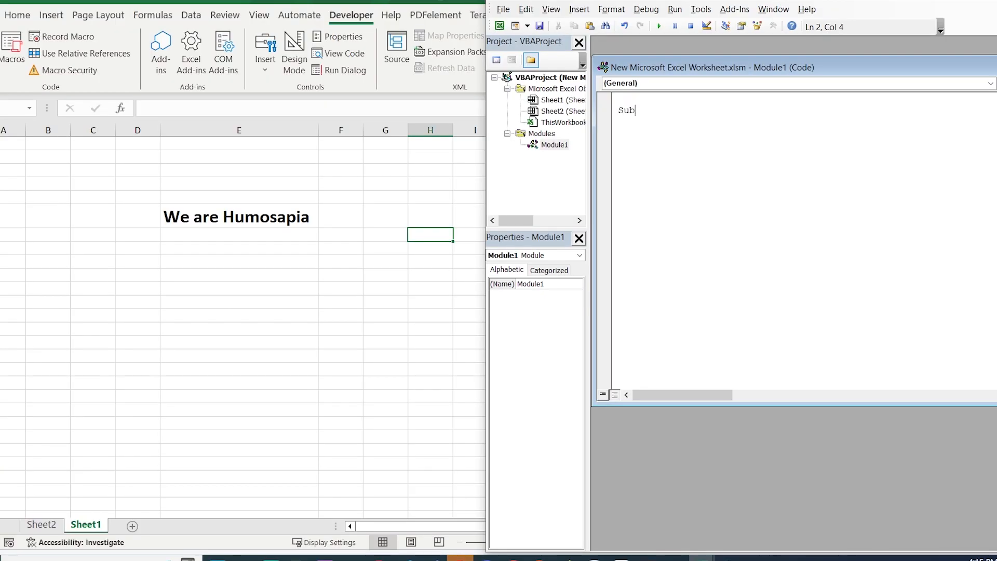
text(ClearSingl)
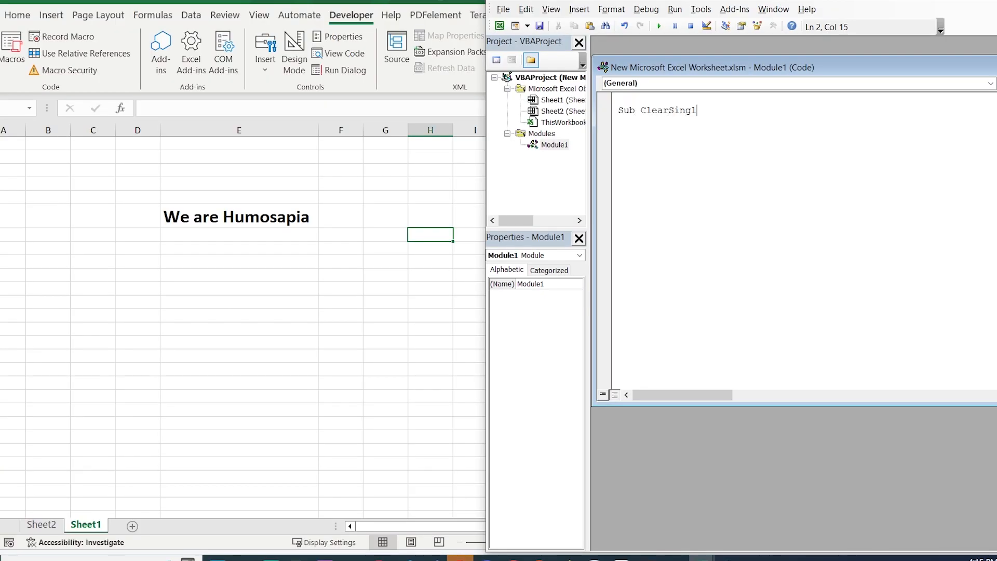
text(eCell()
text(R)
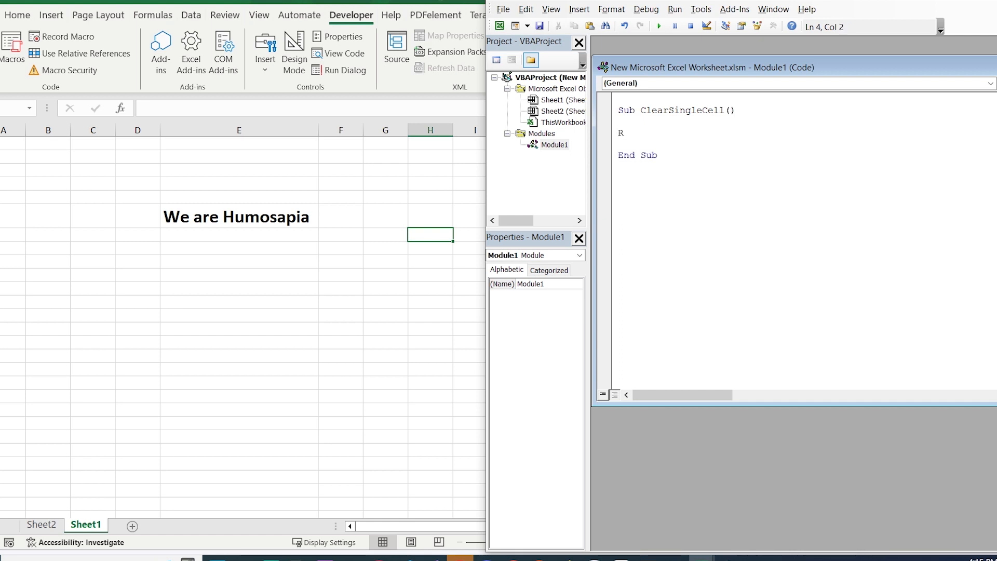
text(ange)
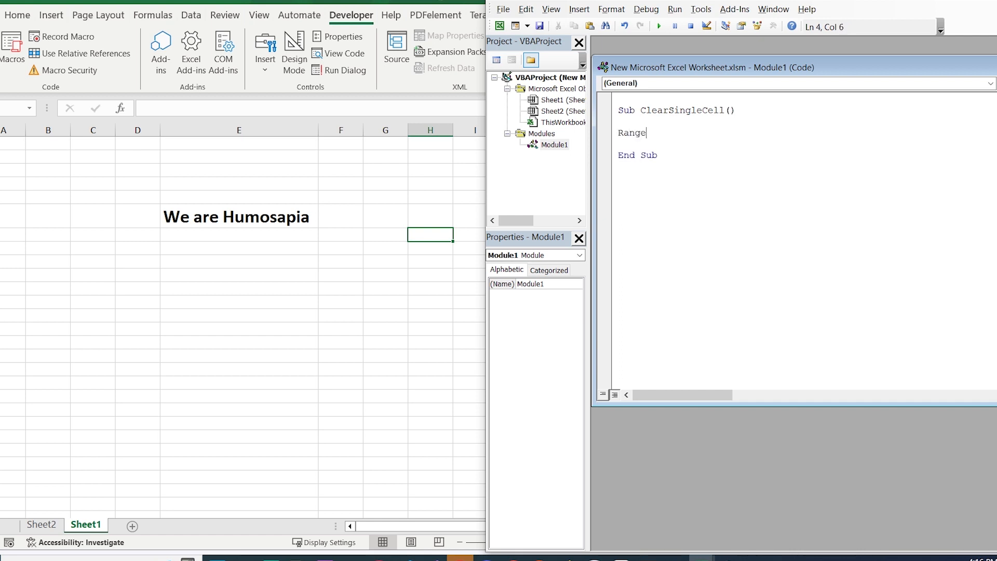
text(()
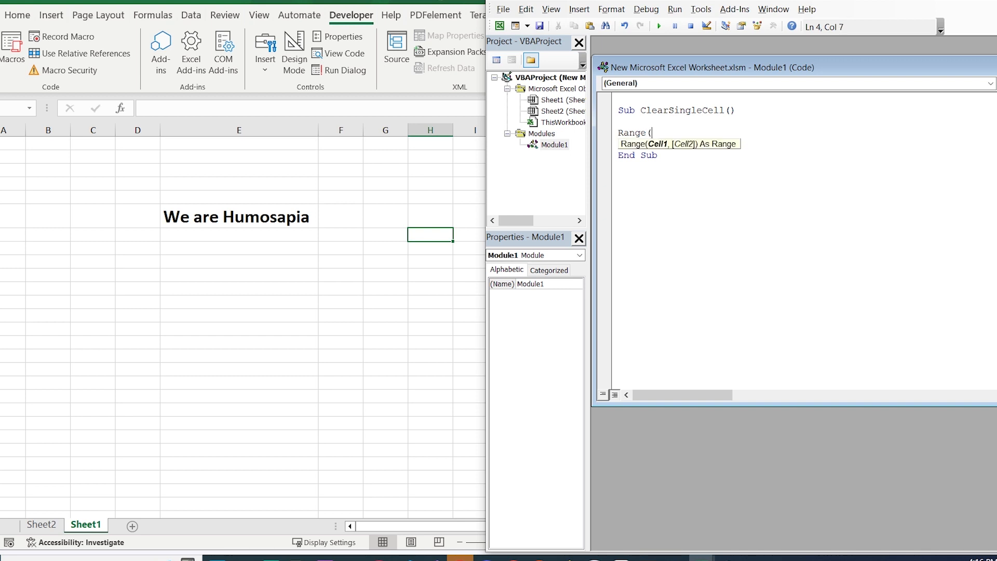
text(")
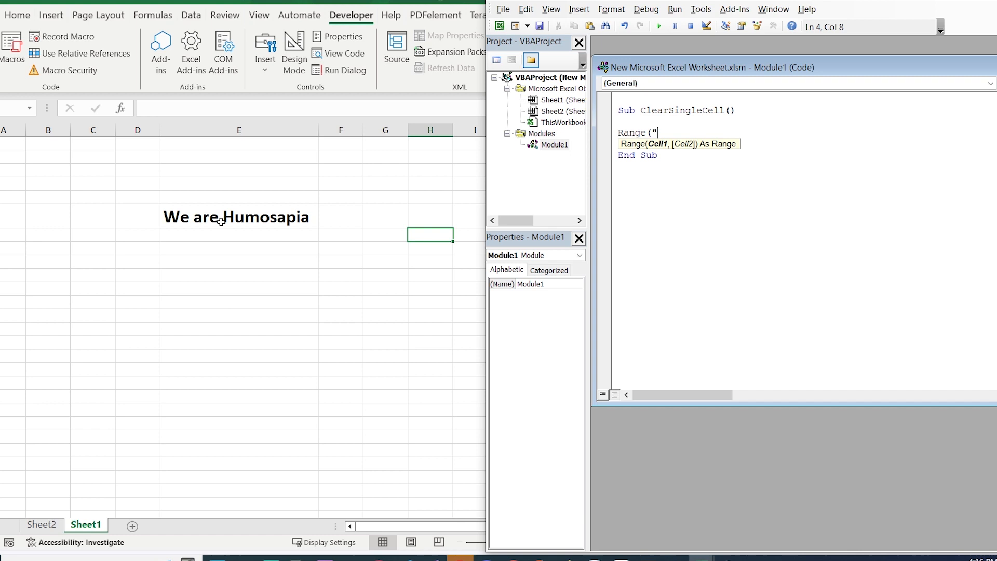
mouse_move(713, 168)
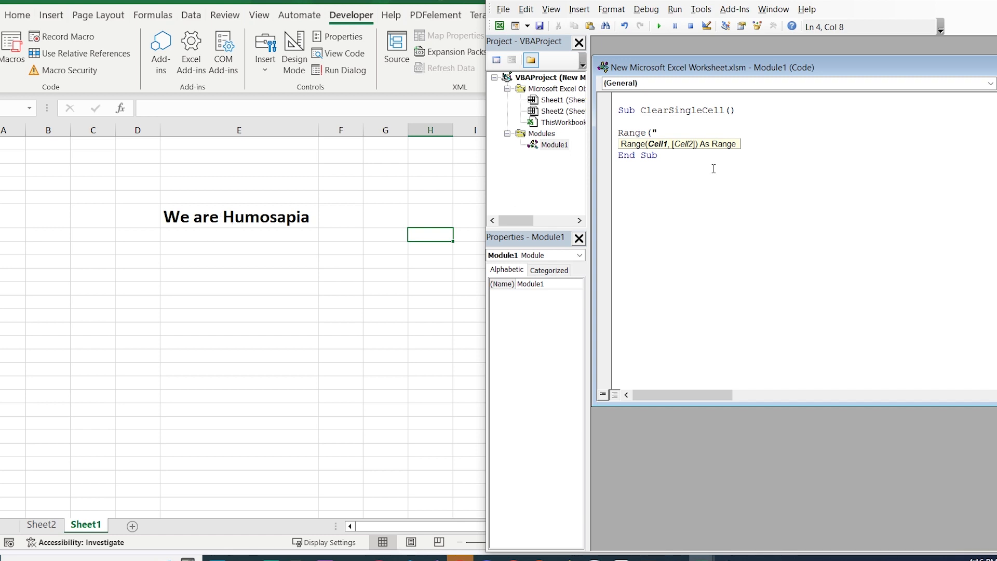
text(E)
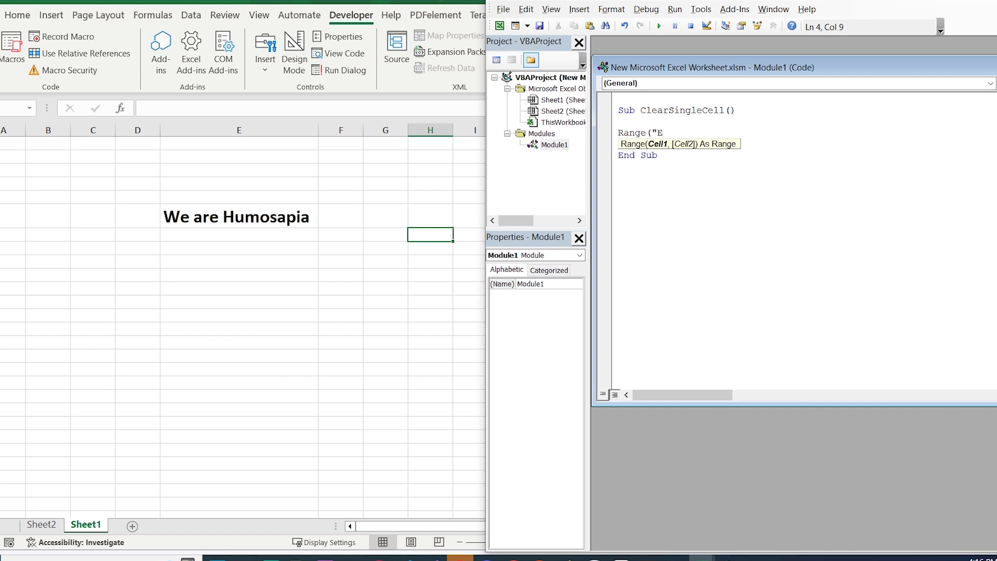
text(6")
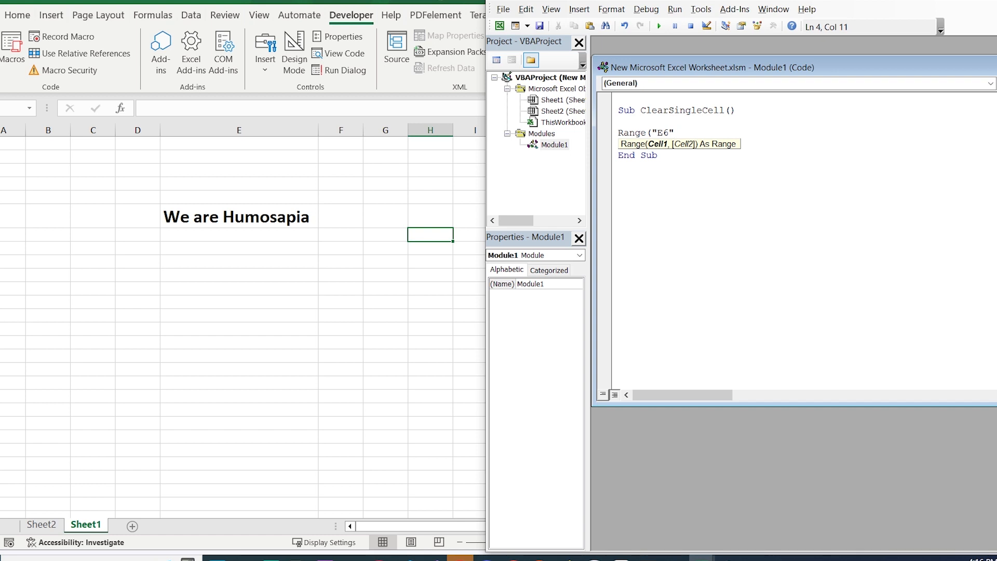
text())
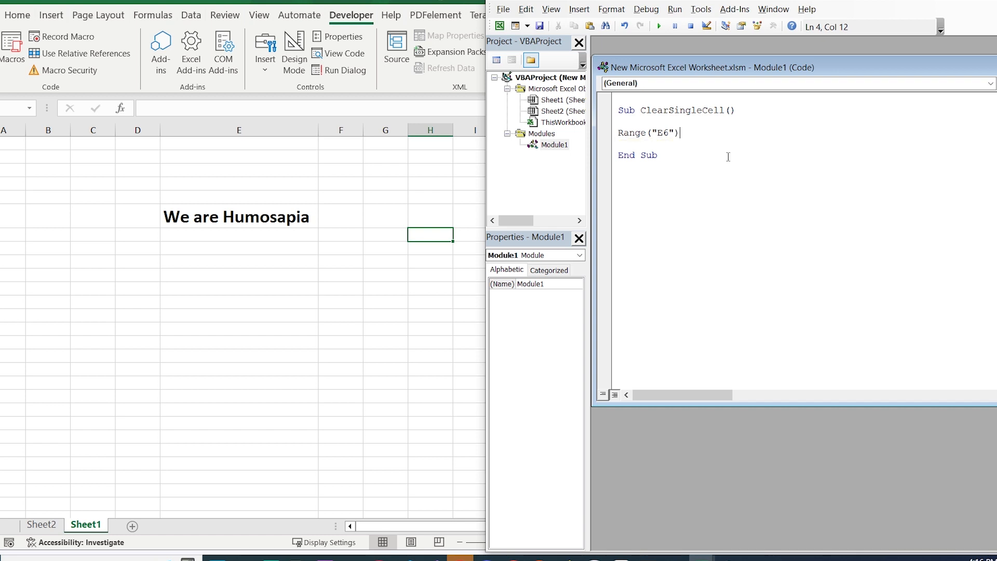
text(.cL)
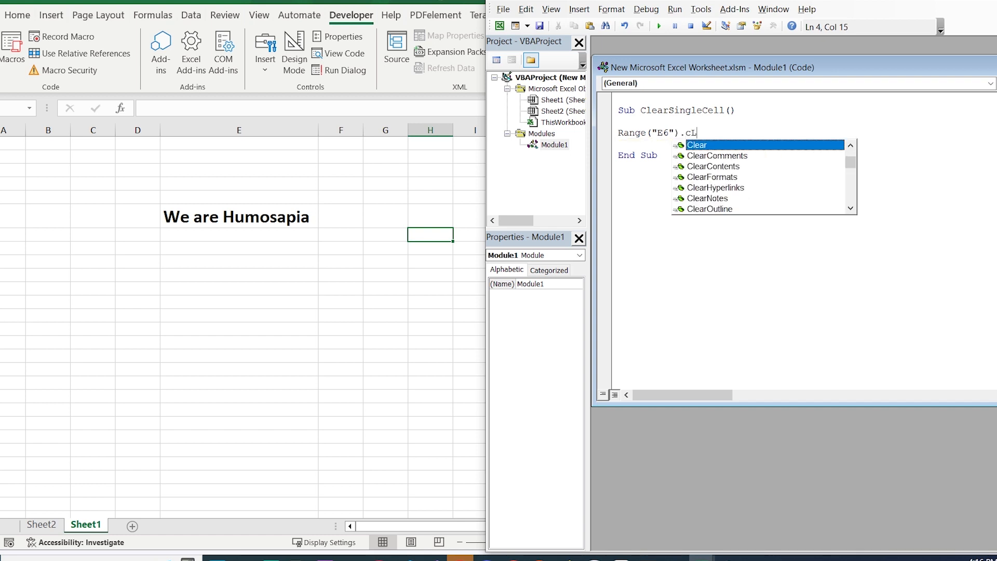
text(E)
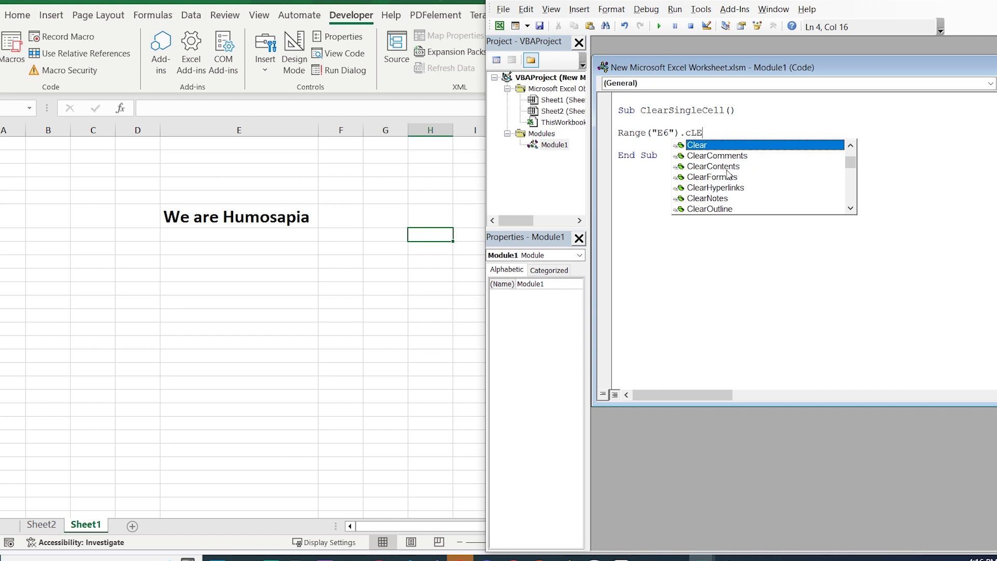
mouse_move(725, 178)
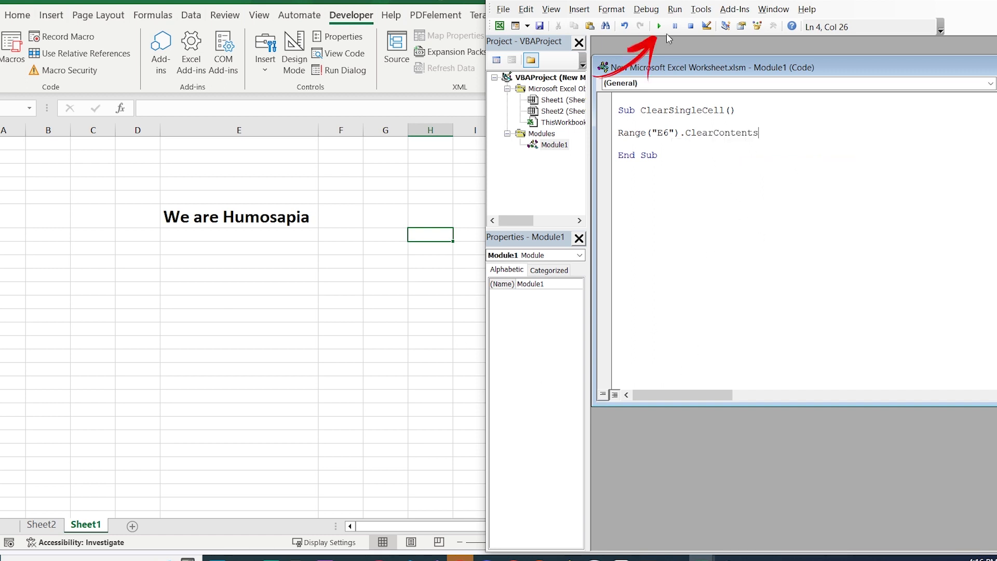
Run ClearSingleCell, then draw a Form Controls button below E6 assigned to ClearSingleCell
click(659, 27)
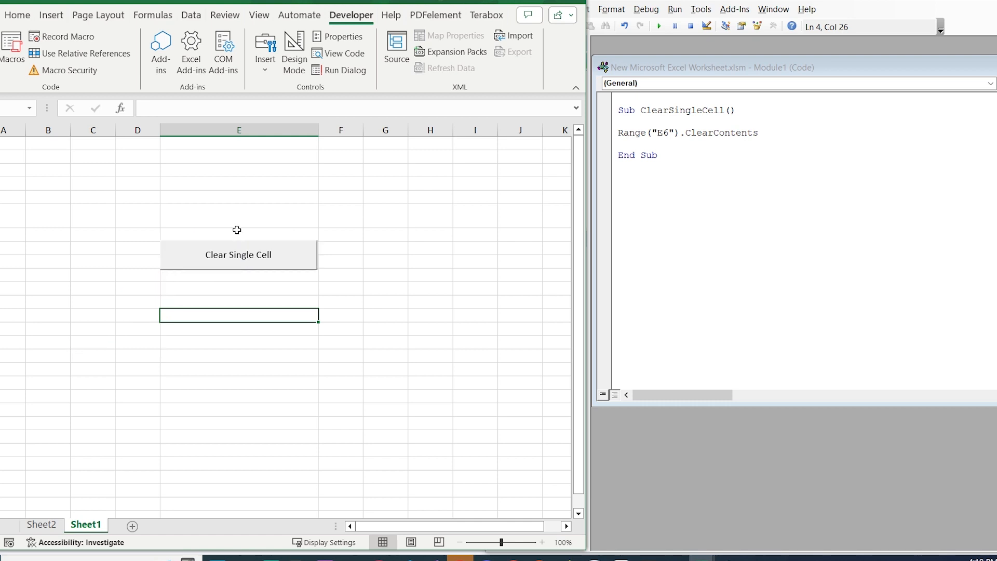
click(239, 254)
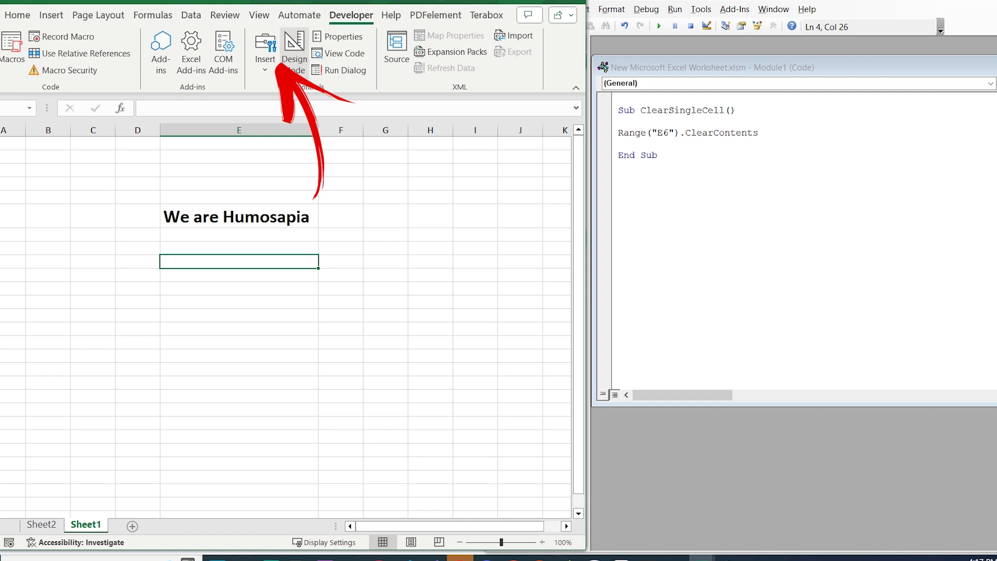
click(264, 53)
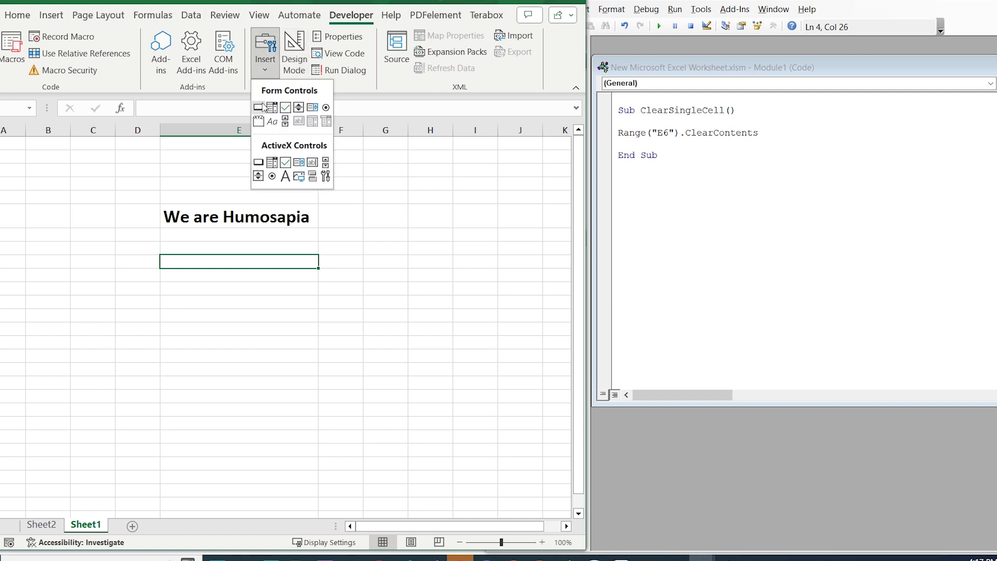
click(259, 107)
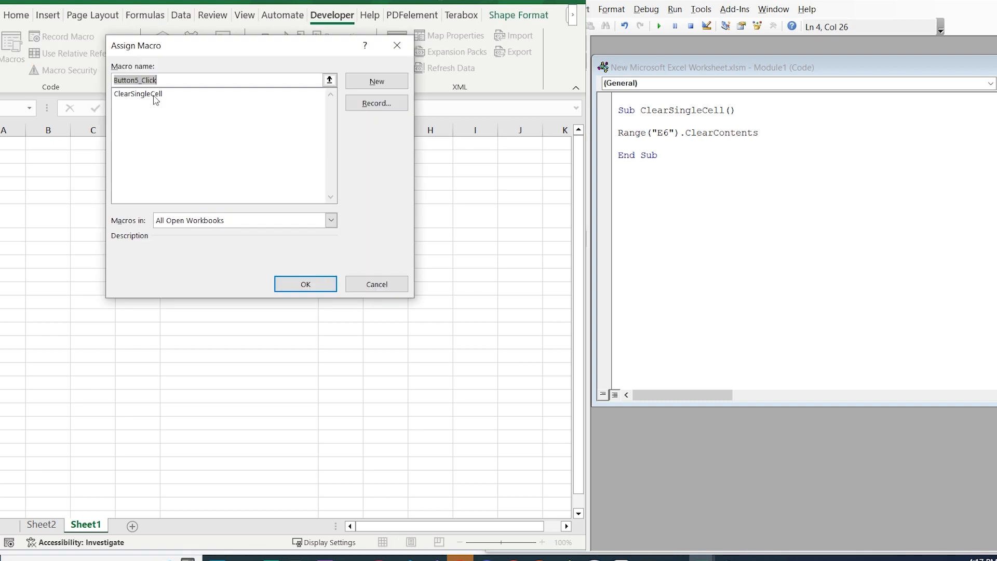
click(305, 284)
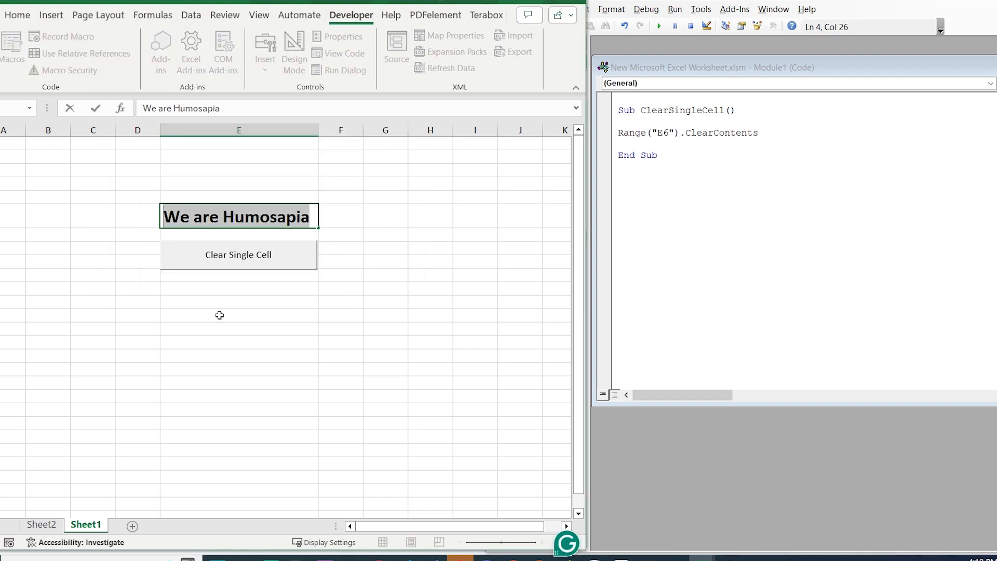
click(238, 255)
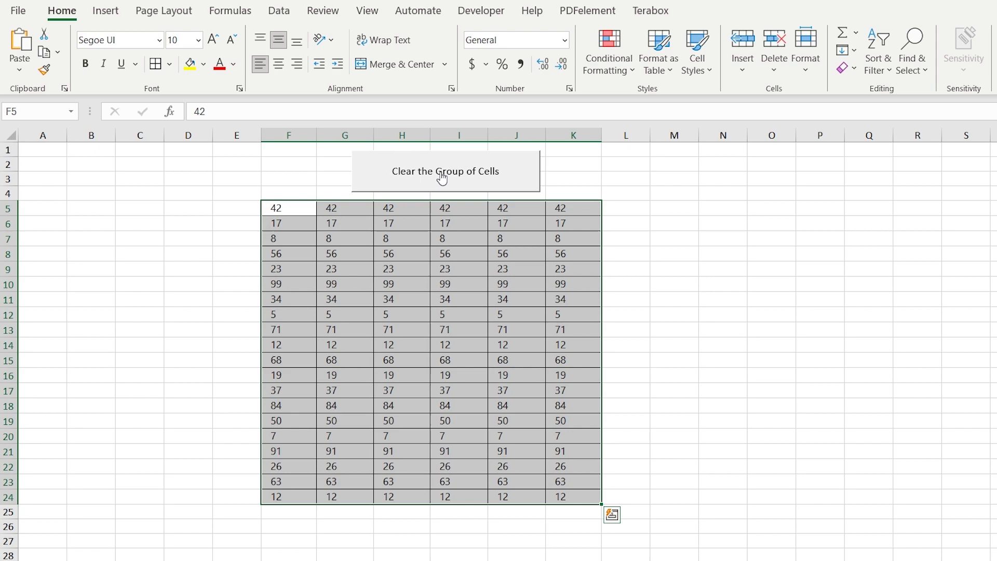
In a new module write Sub ClearSingleCell with Range("G5:L24").ClearContents and run it to empty the table
click(446, 171)
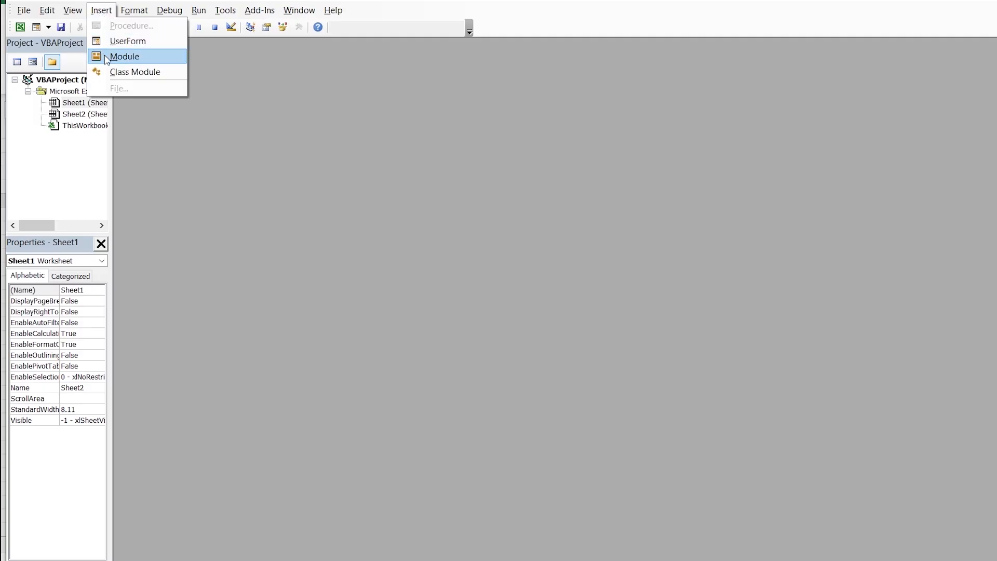
click(124, 56)
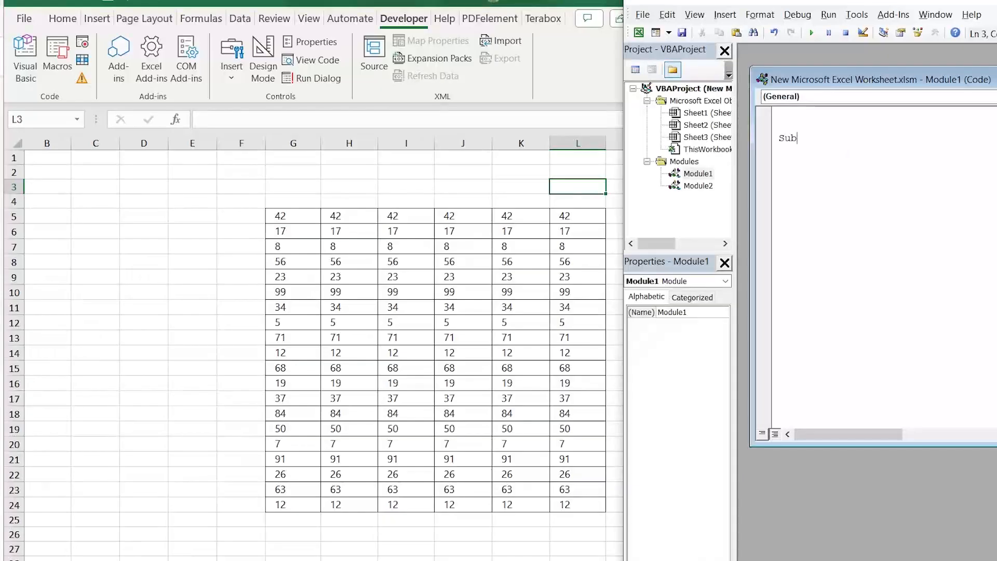
text(ClearSin)
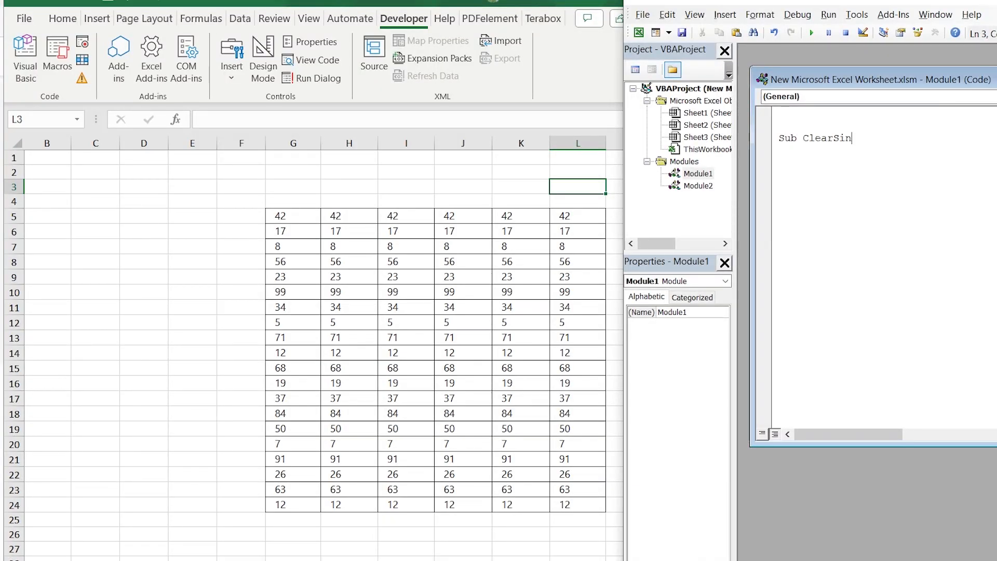
text(gleCell()
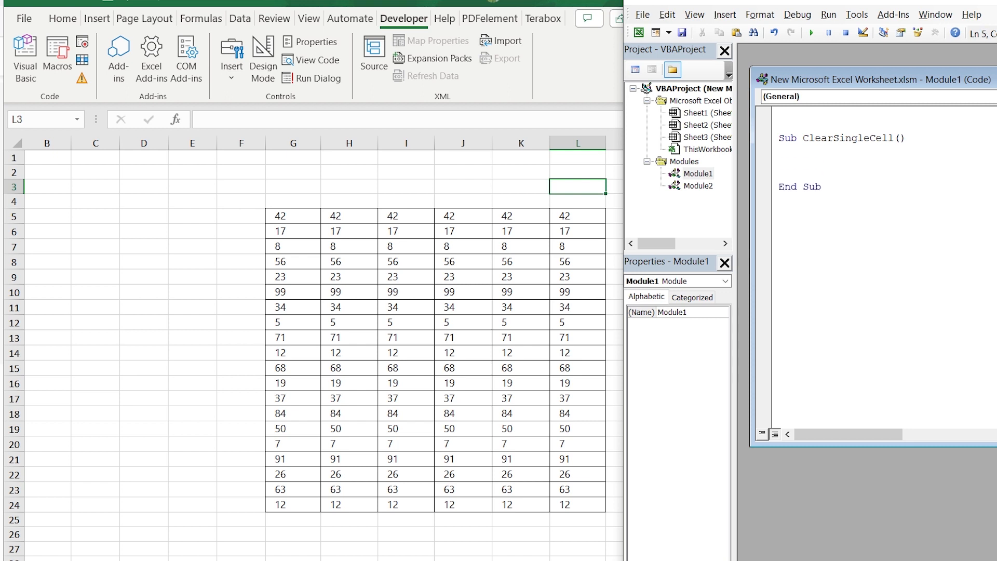
text(Range(")
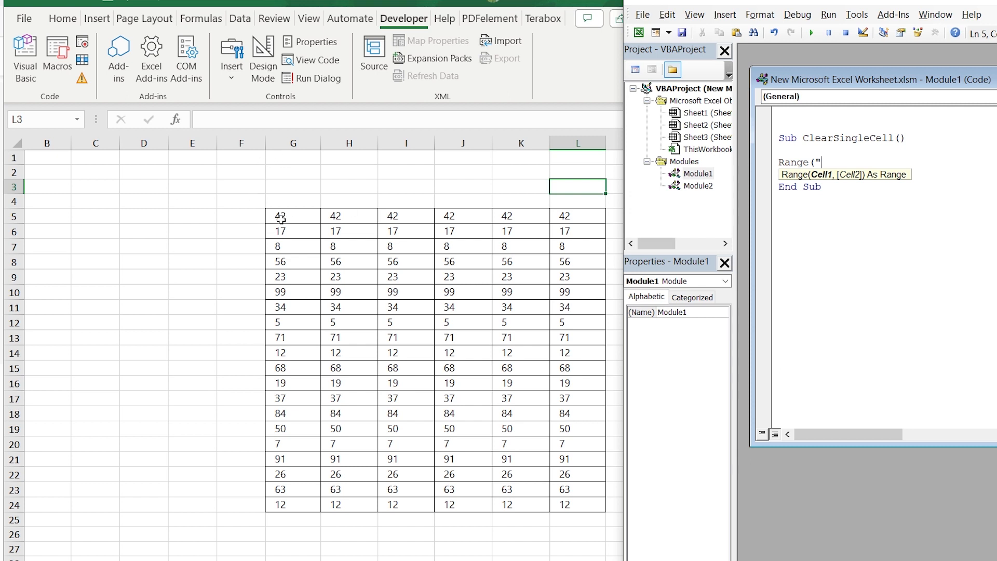
text(G)
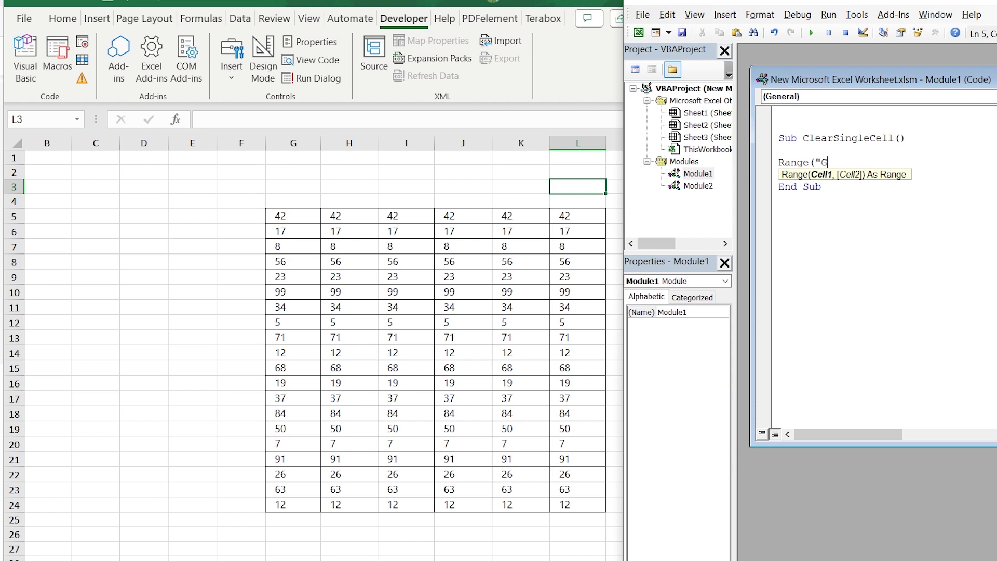
text(5:)
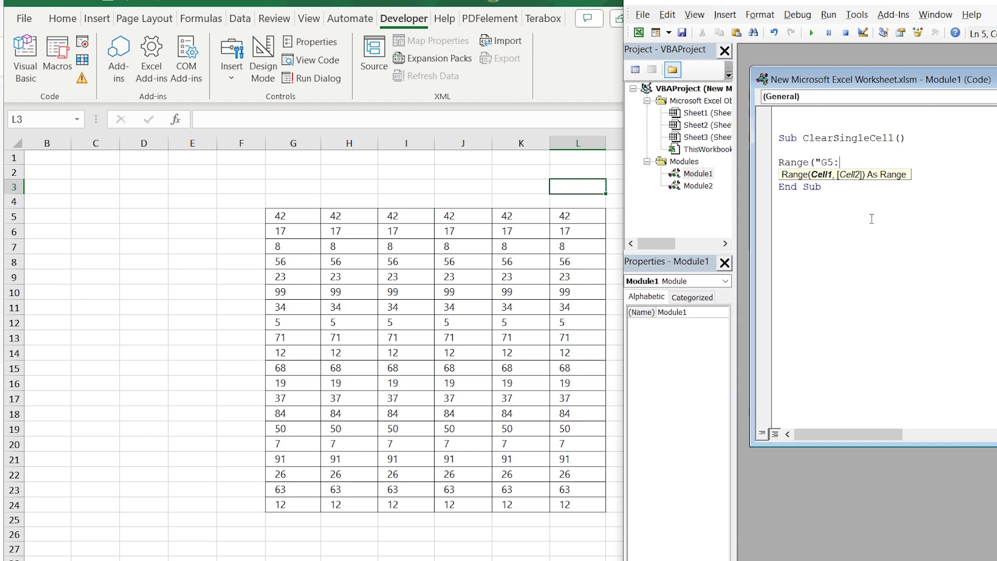
text(L24"))
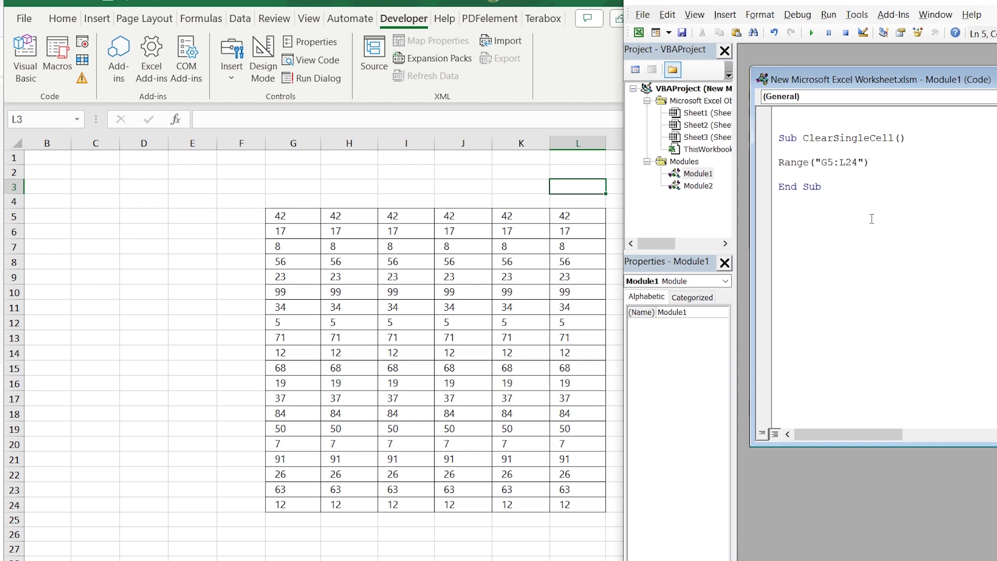
text(.CLE)
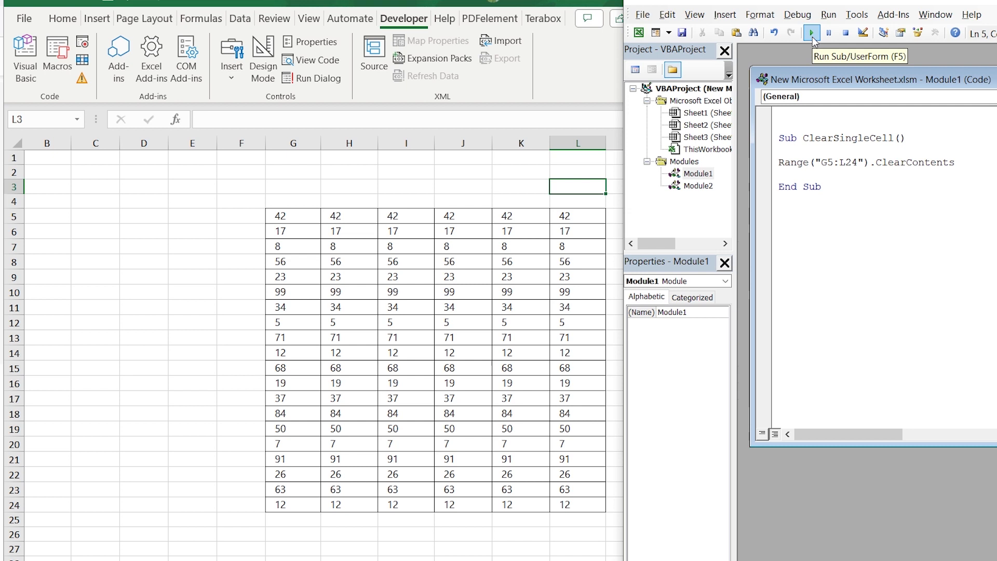
click(812, 32)
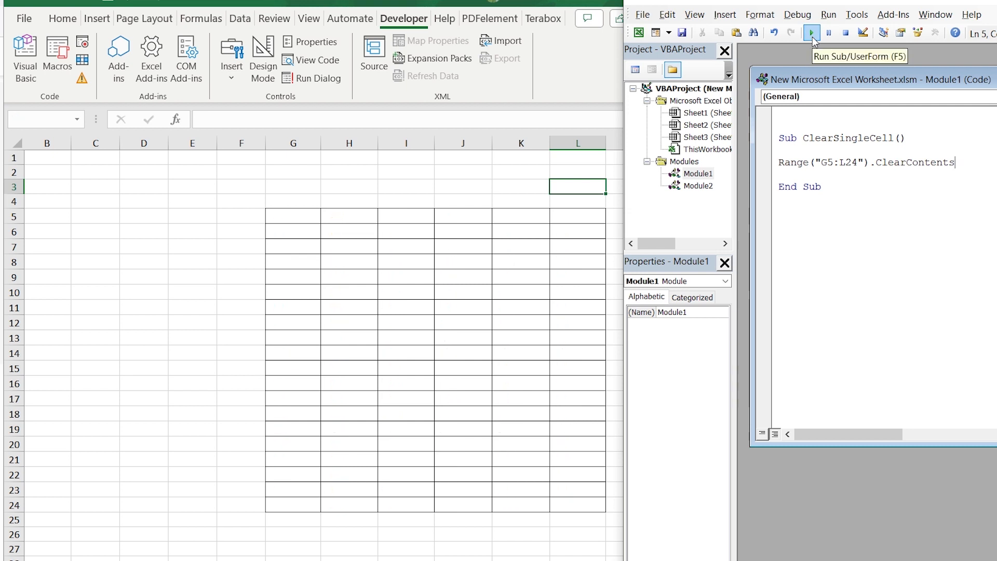
Place a button above the table assigned to ClearSingleCell and rename it Clear the Group of Cells
click(812, 33)
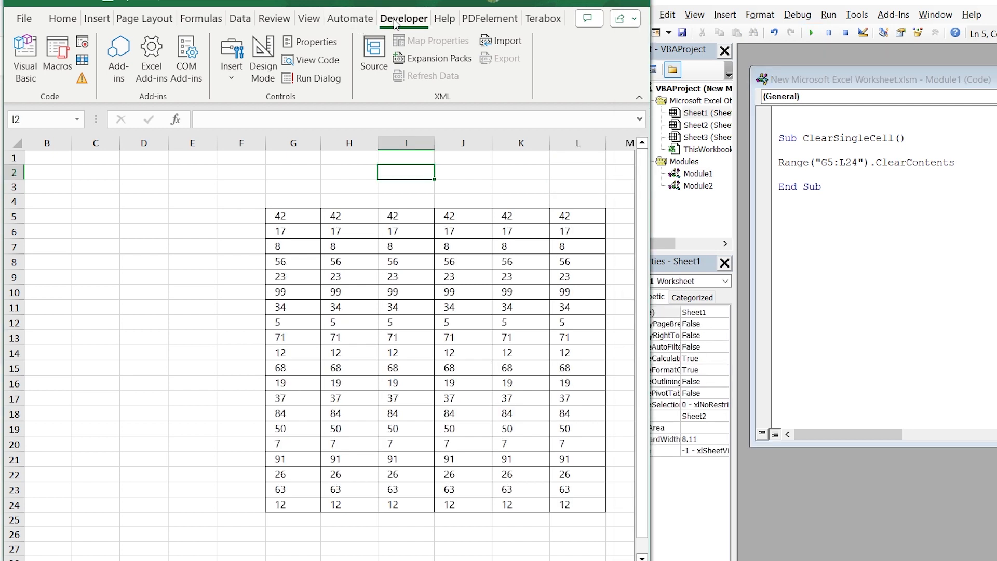
click(230, 57)
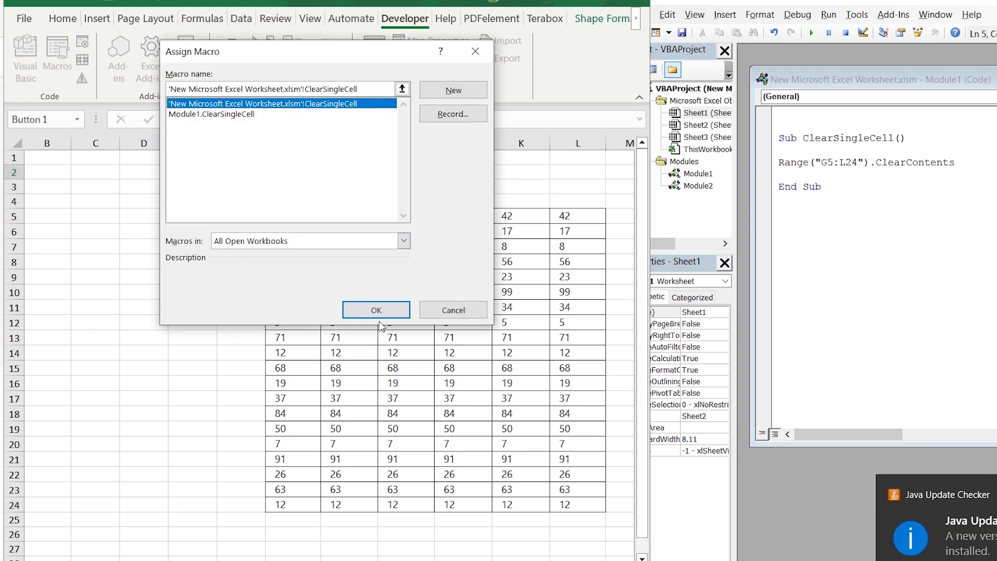
click(376, 310)
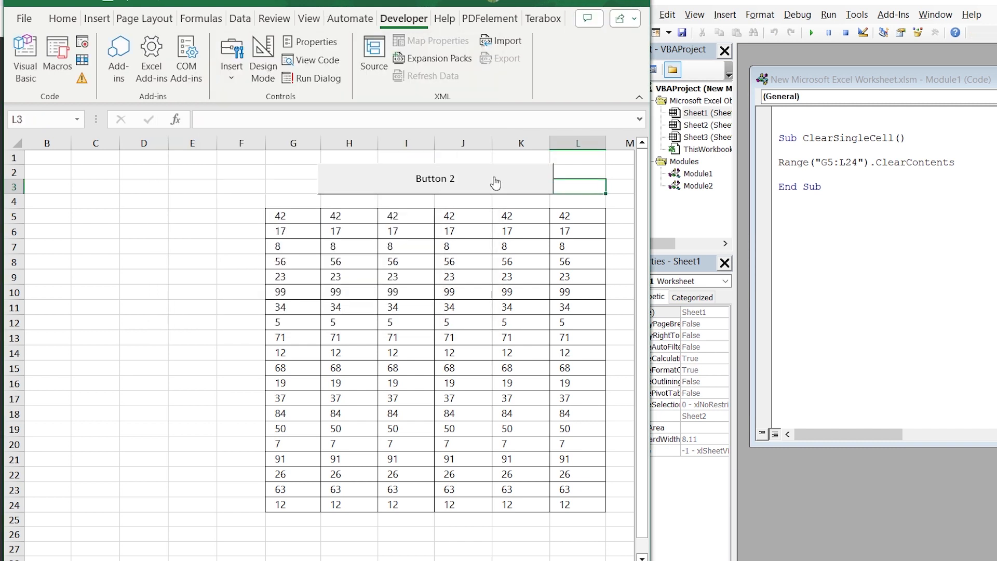
right_click(436, 178)
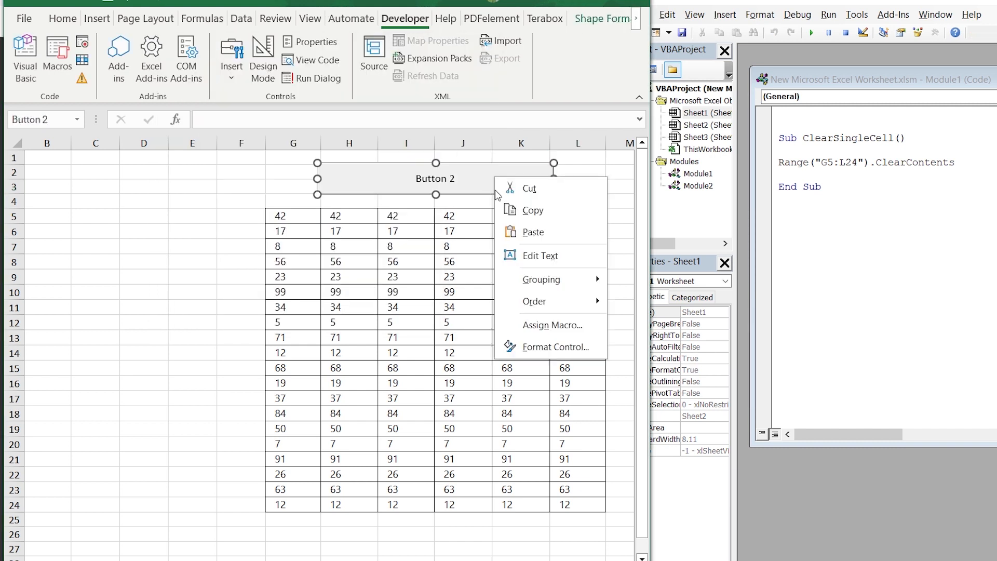
mouse_move(539, 255)
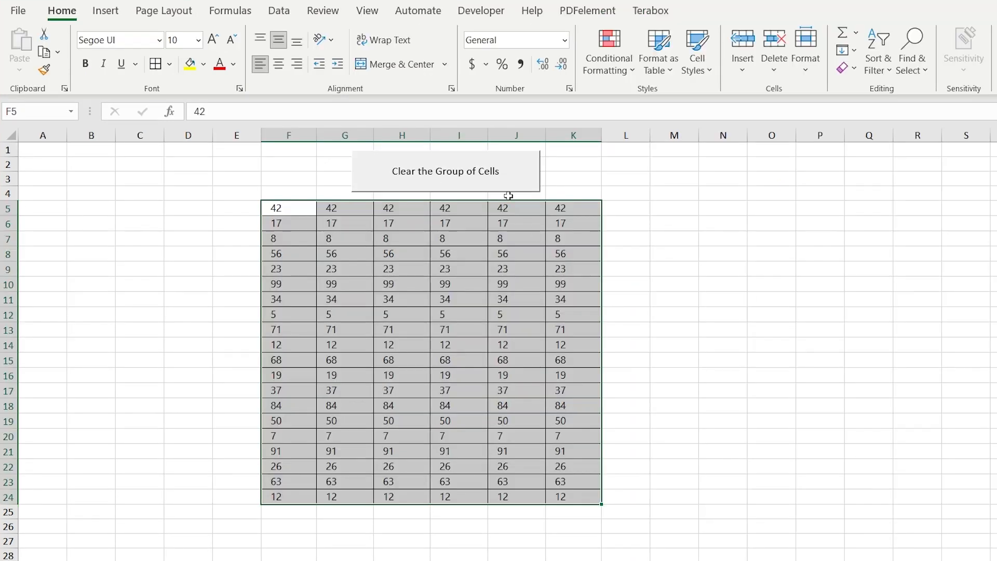
click(446, 171)
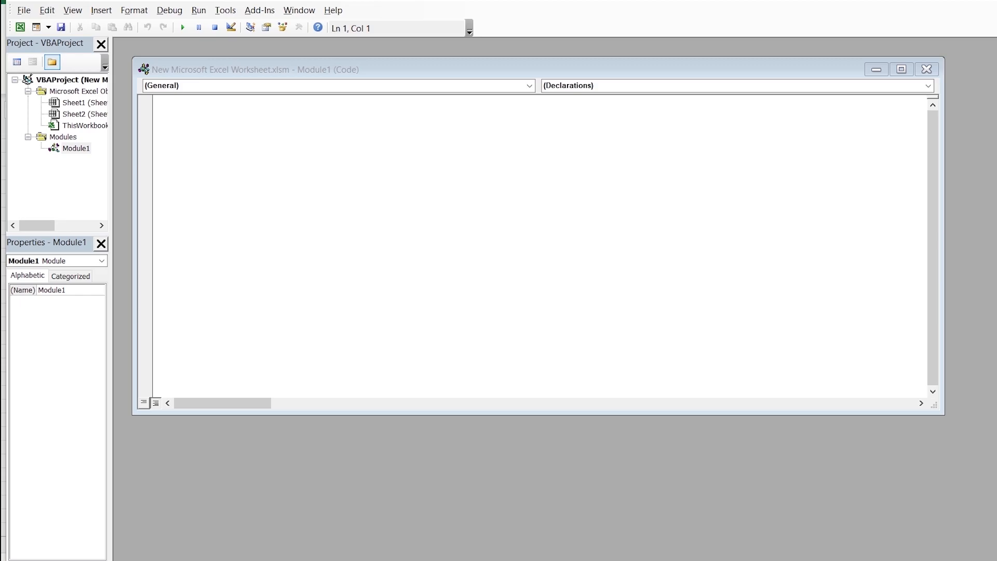
Write Sub ClearMultRanges with Range("E6:F8,H7,J10:K12").Clear in a single statement
text(Sub)
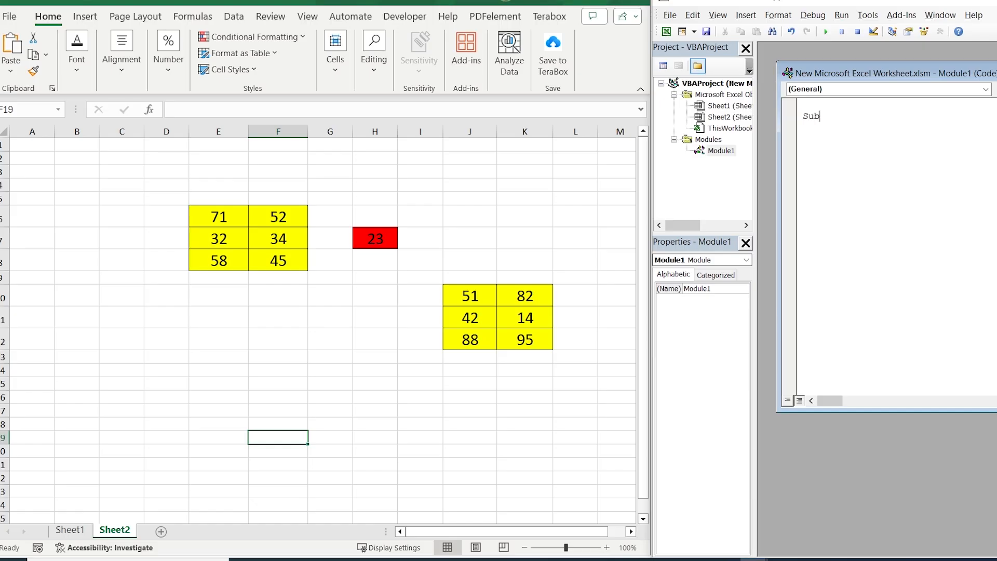
text(ClearMultRanges()
text(Range()
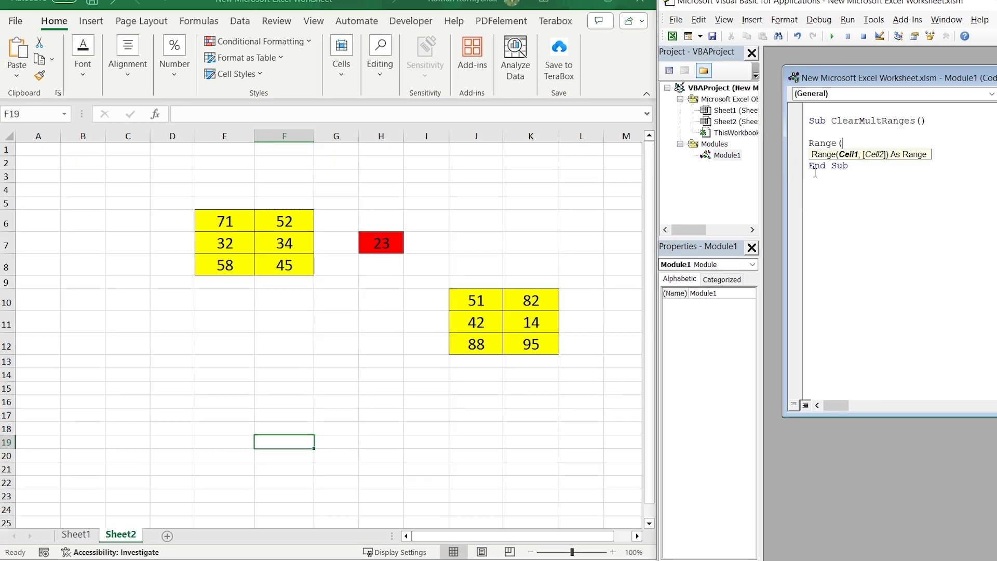
text(")
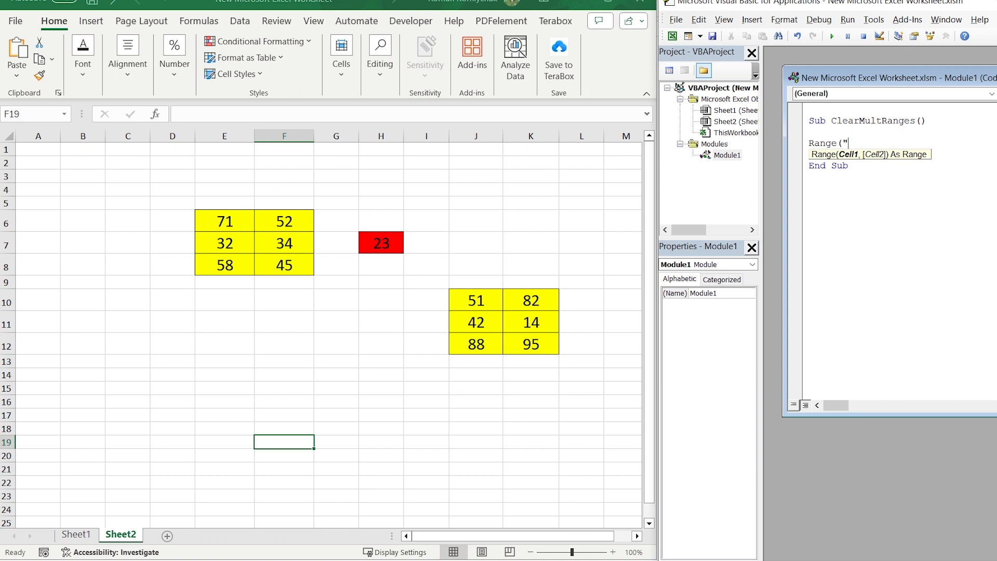
text(E6:)
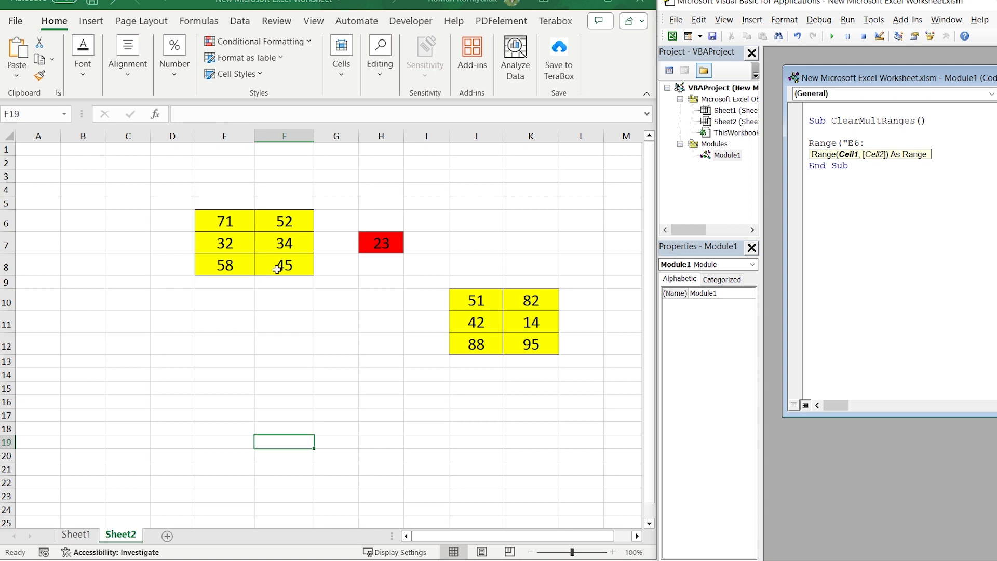
text(E)
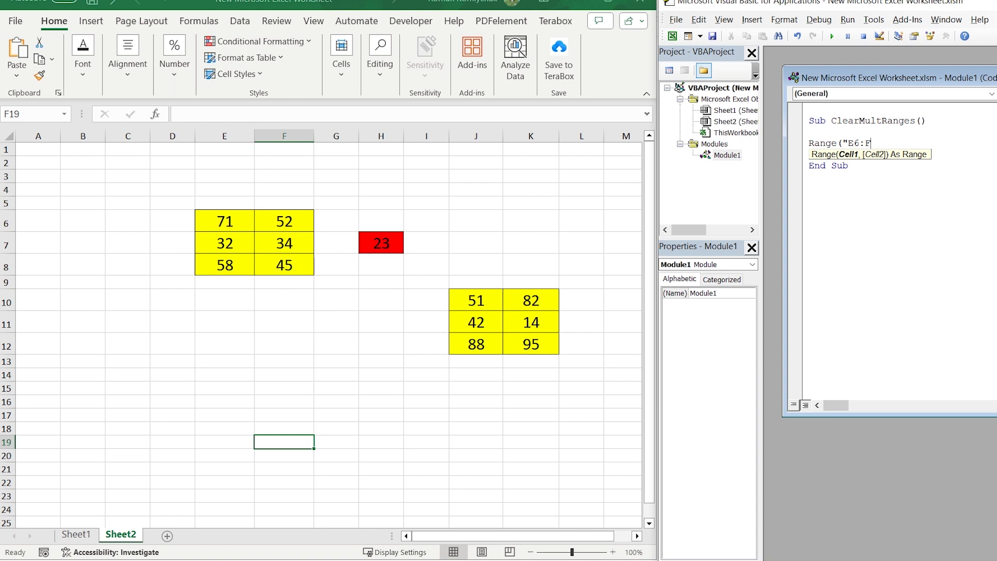
text(8,)
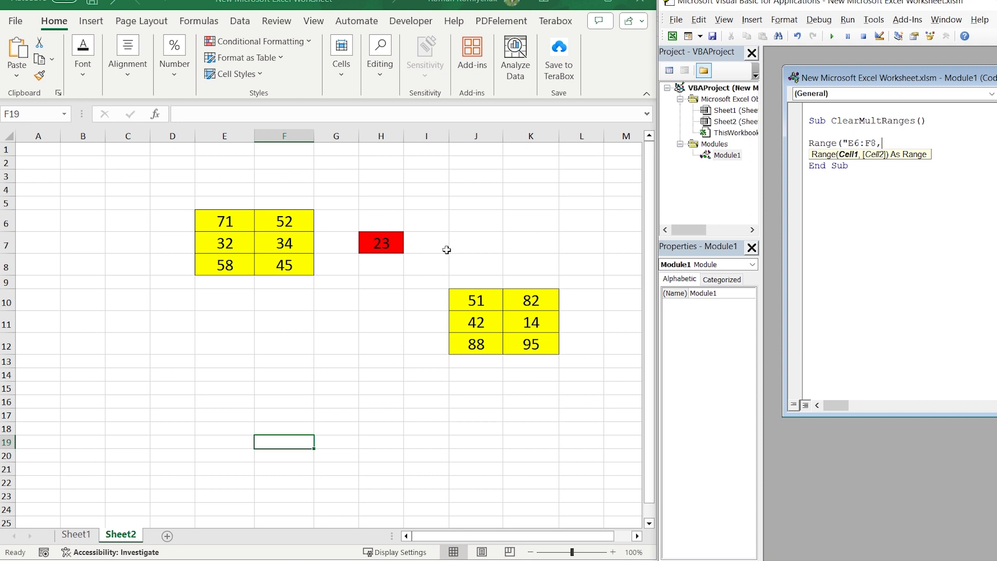
text(H7)
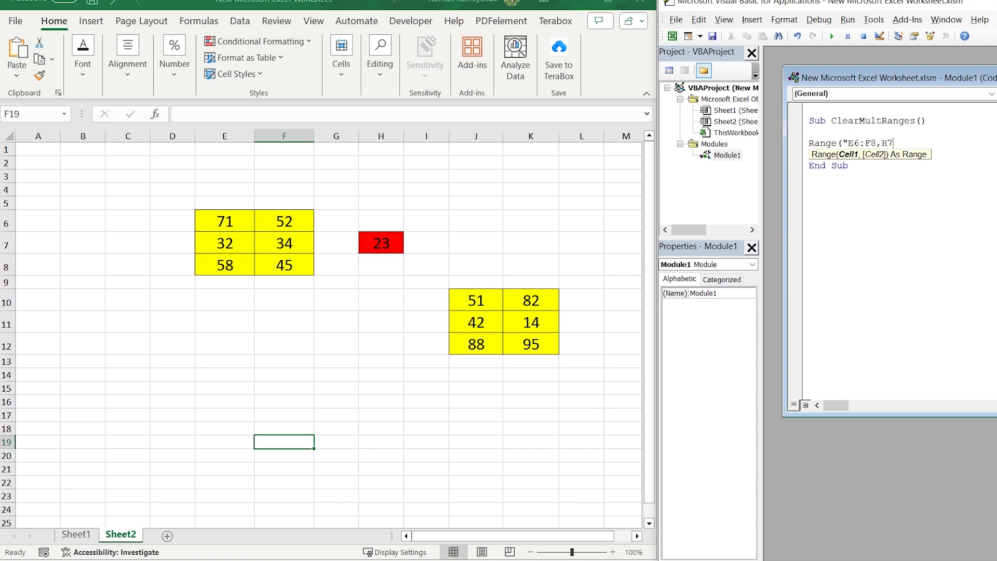
text(,)
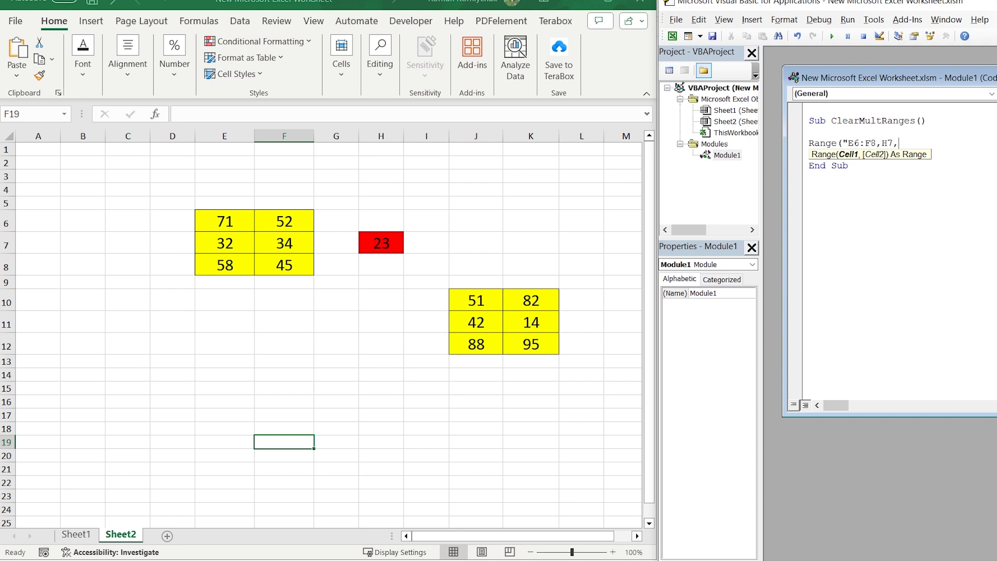
text(J)
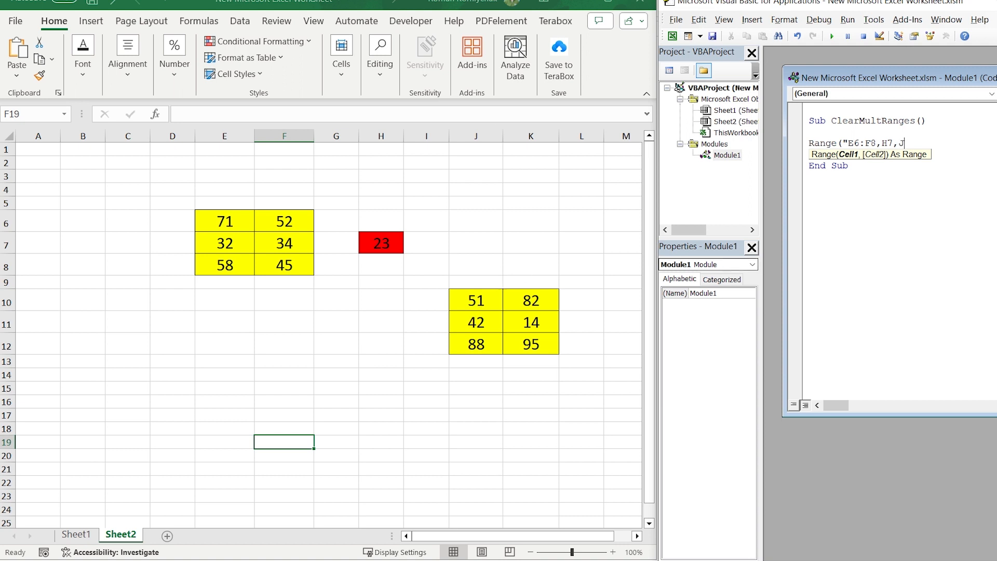
text(10:K)
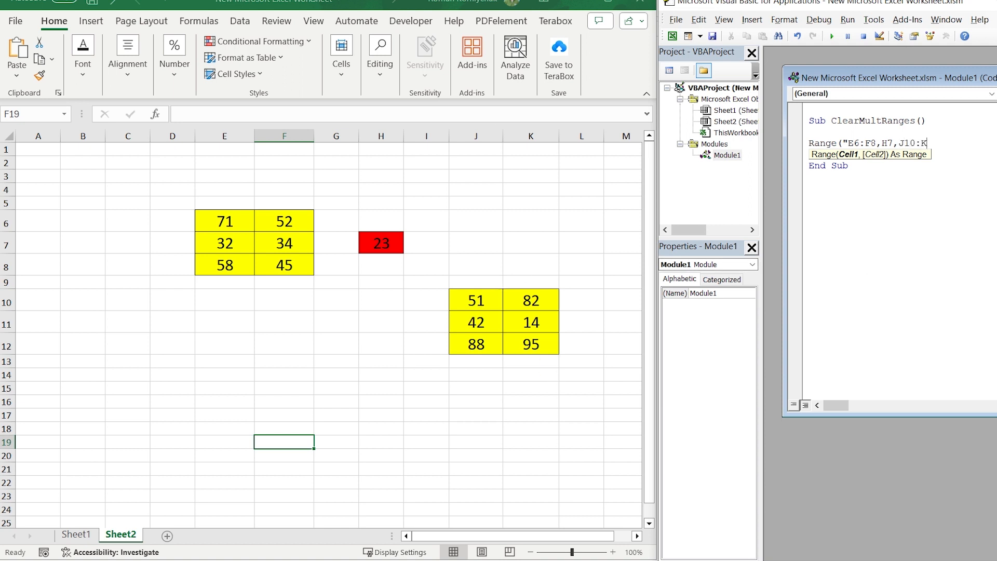
text(12).)
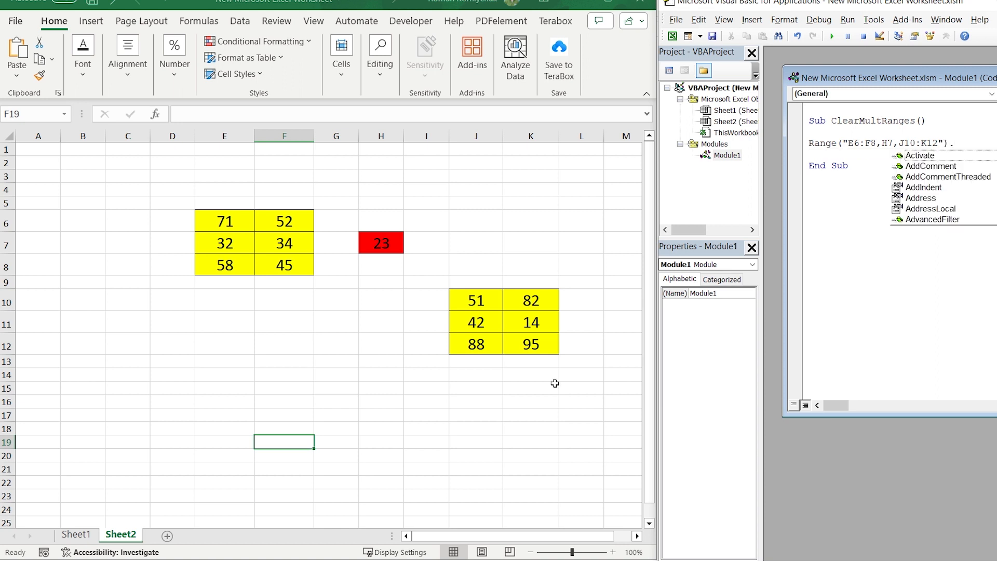
text(Clear)
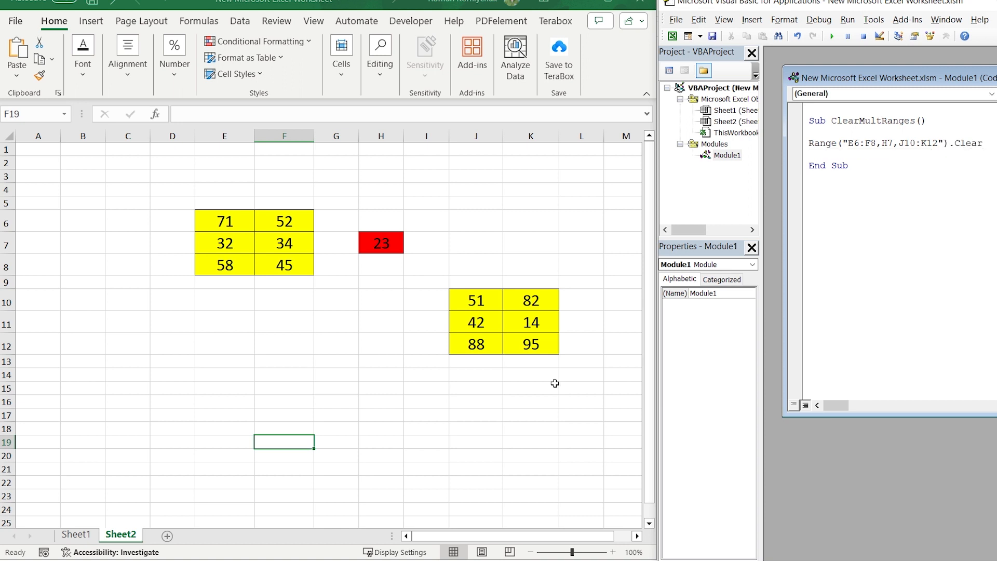
mouse_move(475, 522)
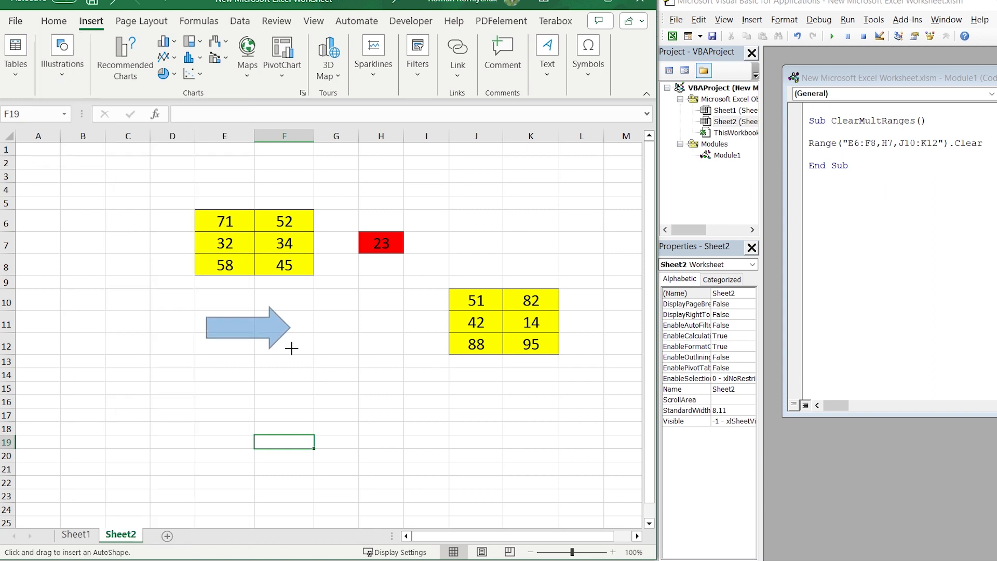
Assign the ClearMultRanges macro to the green CLEAR arrow shape on Sheet2
click(252, 330)
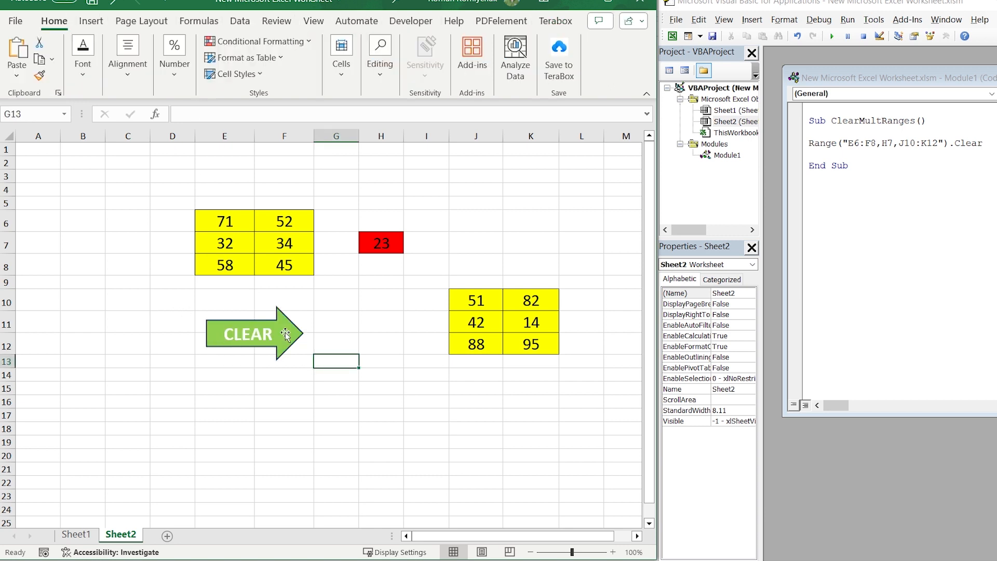
right_click(247, 334)
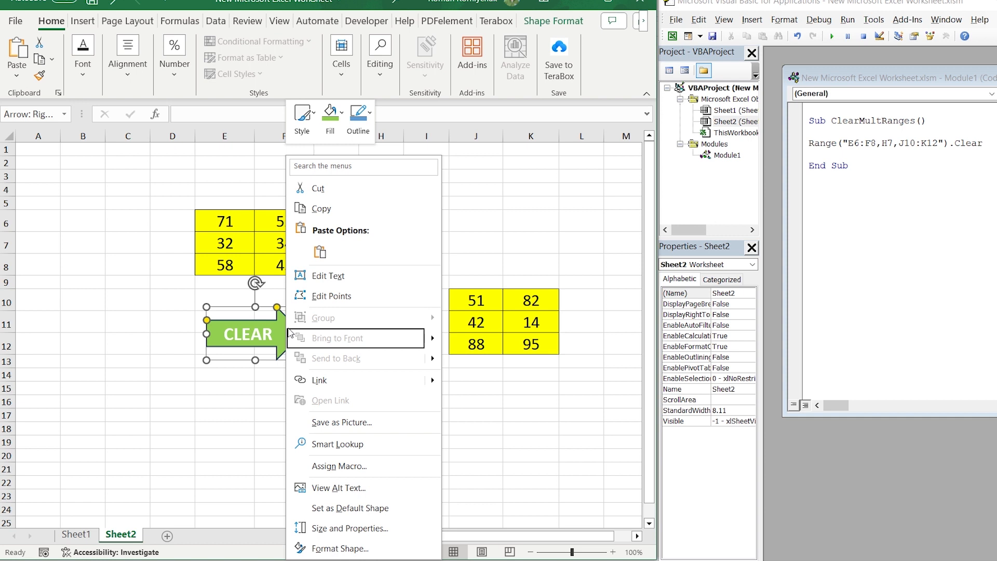
mouse_move(339, 466)
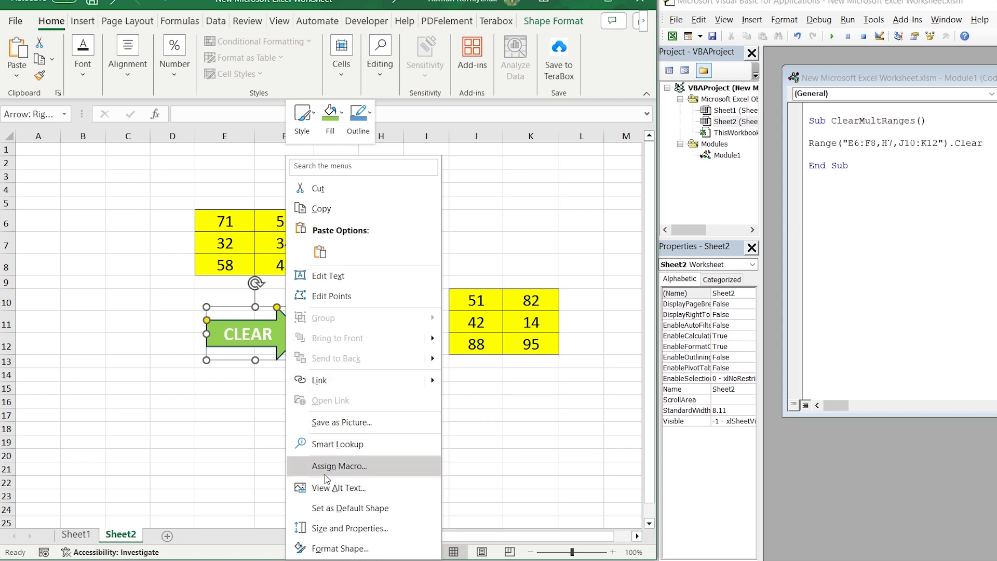
click(340, 465)
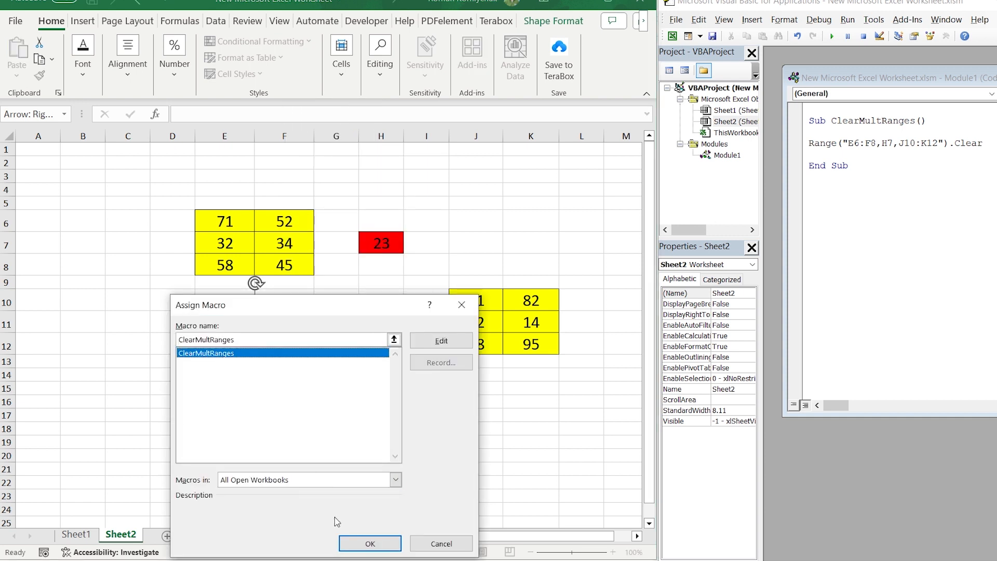
click(370, 543)
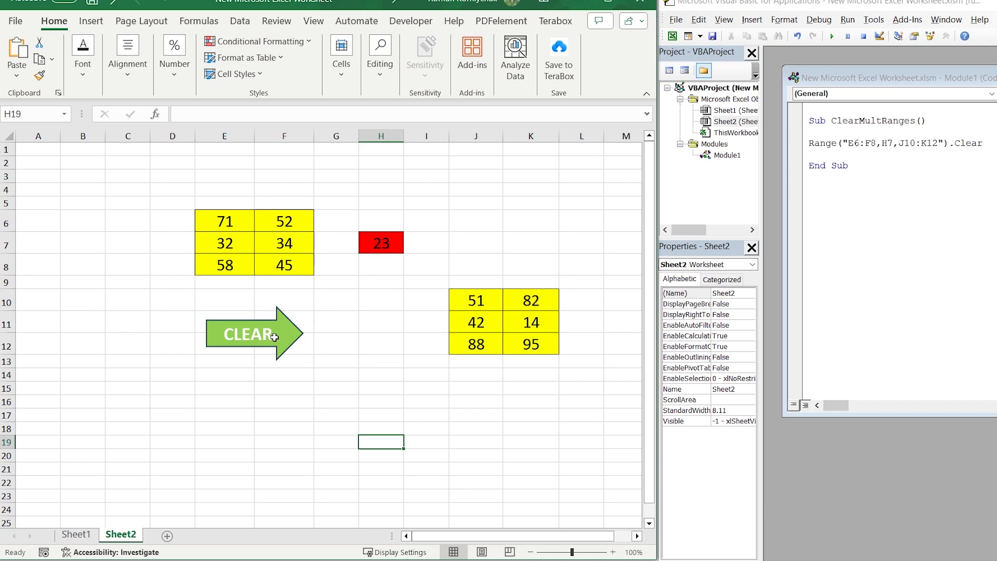
click(249, 333)
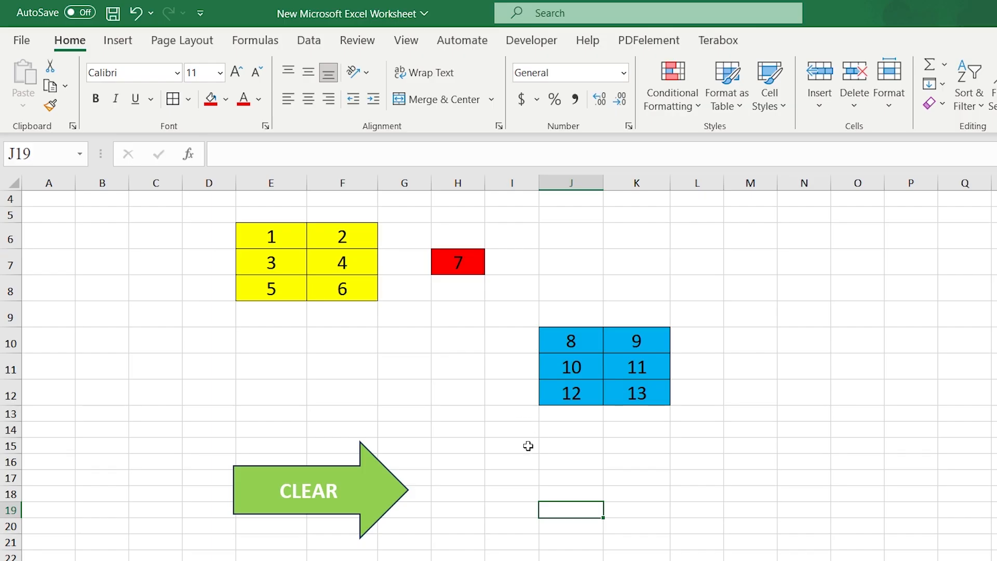
mouse_move(393, 387)
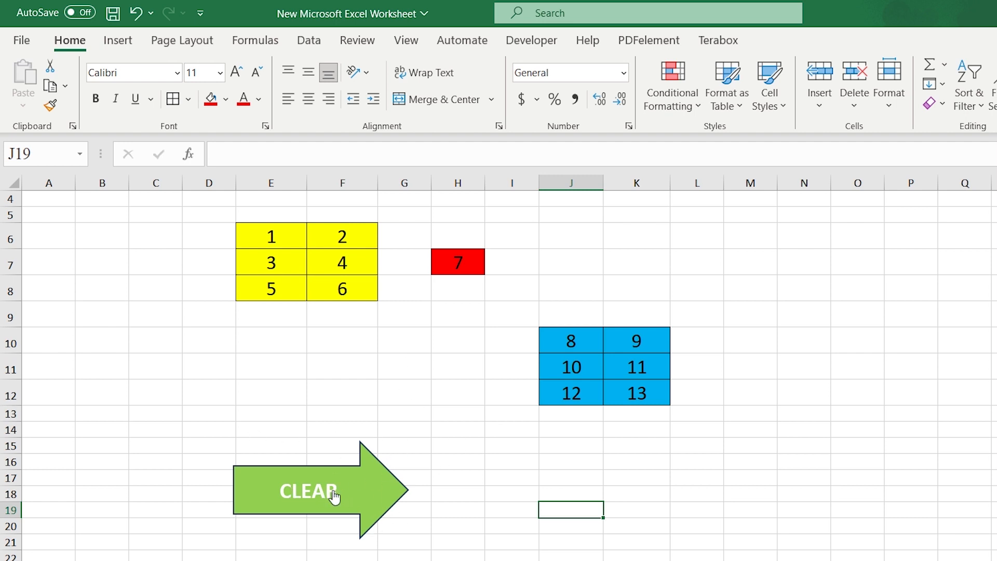
mouse_move(361, 485)
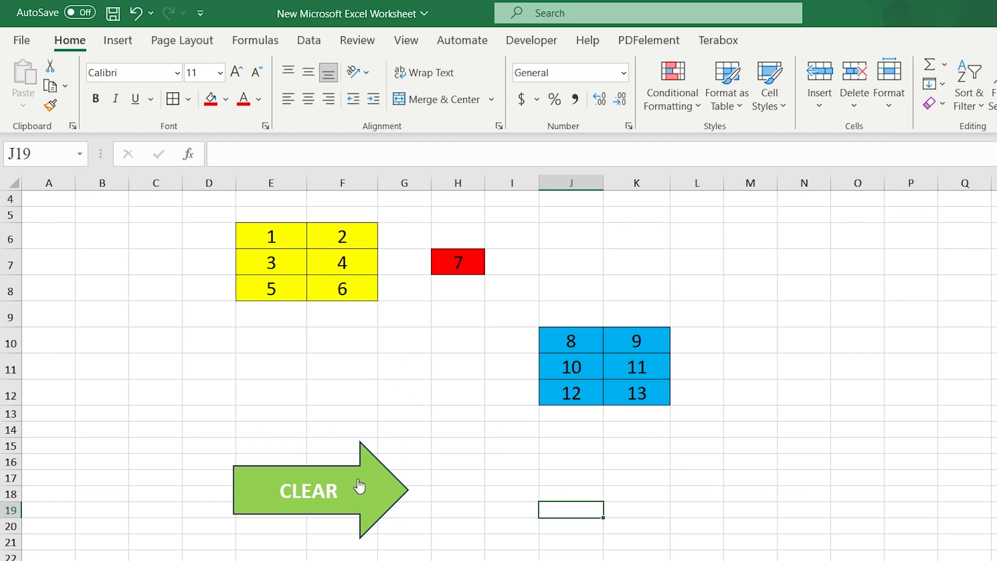
Run the CLEAR arrow to empty the three blocks and find Ctrl+Z restores nothing
click(308, 491)
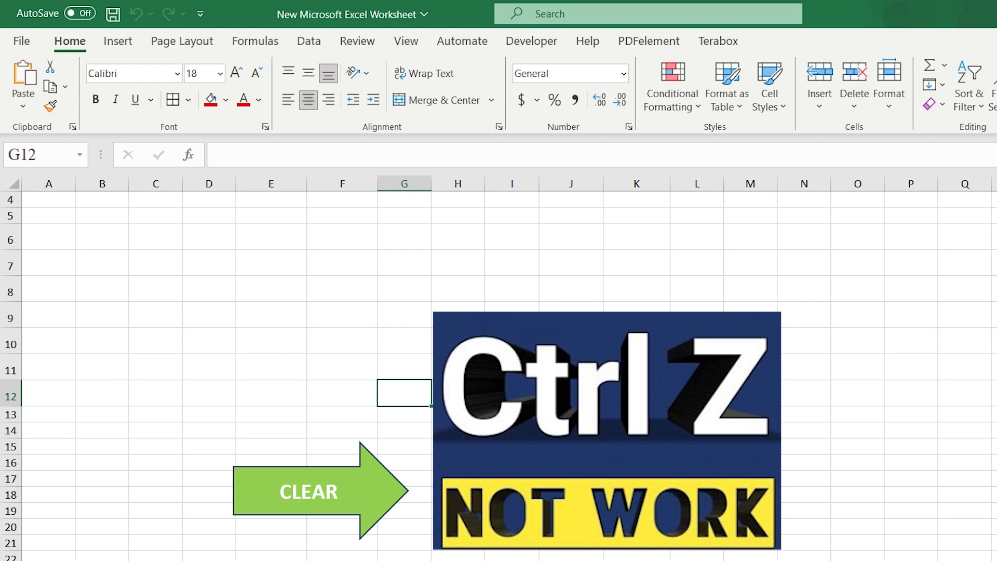
text(z)
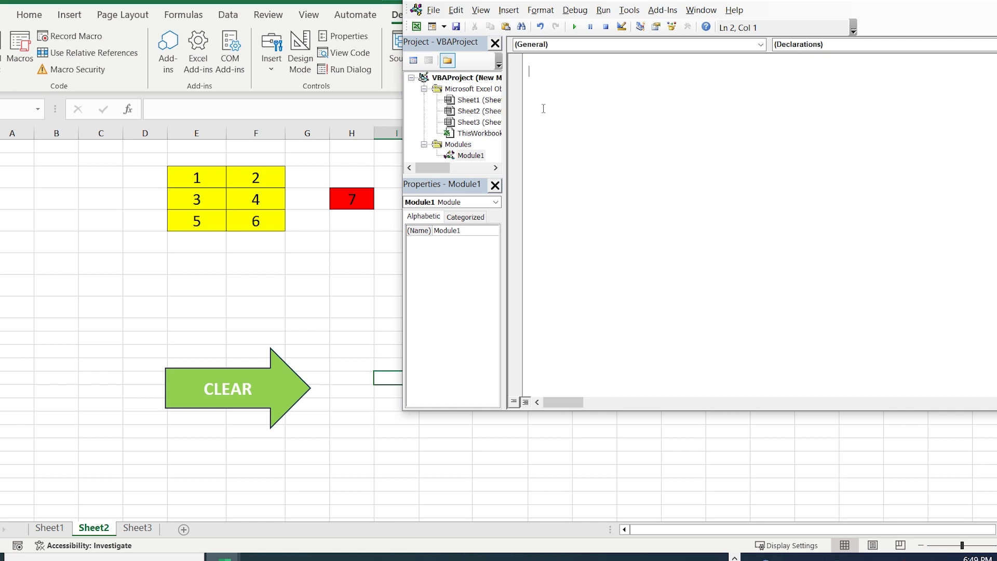
Declare Dim DeletedContent() As Variant for the DeleteSpecificRanges macro that saves then clears the ranges
text(Dim DeletedContent() As Variant)
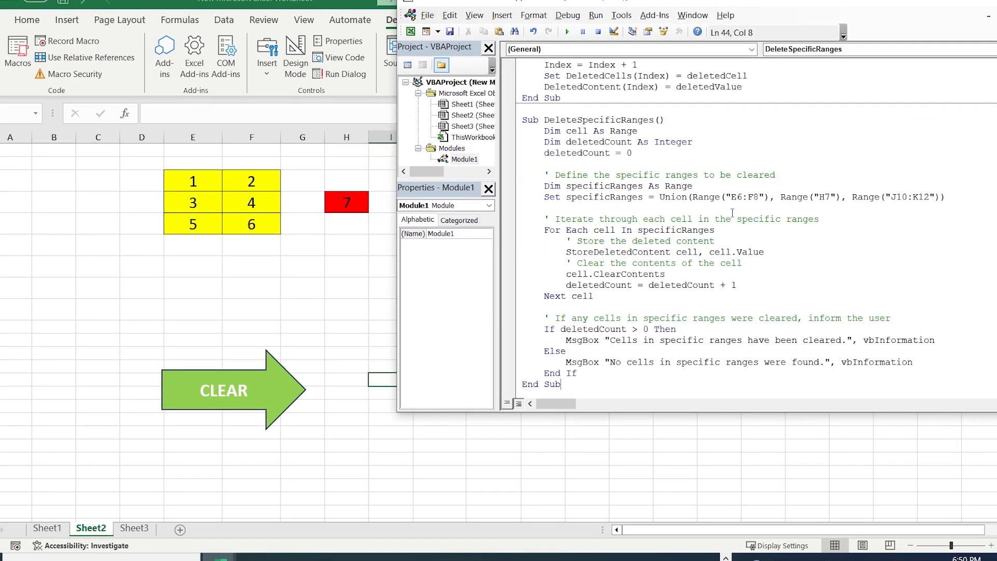
mouse_move(729, 209)
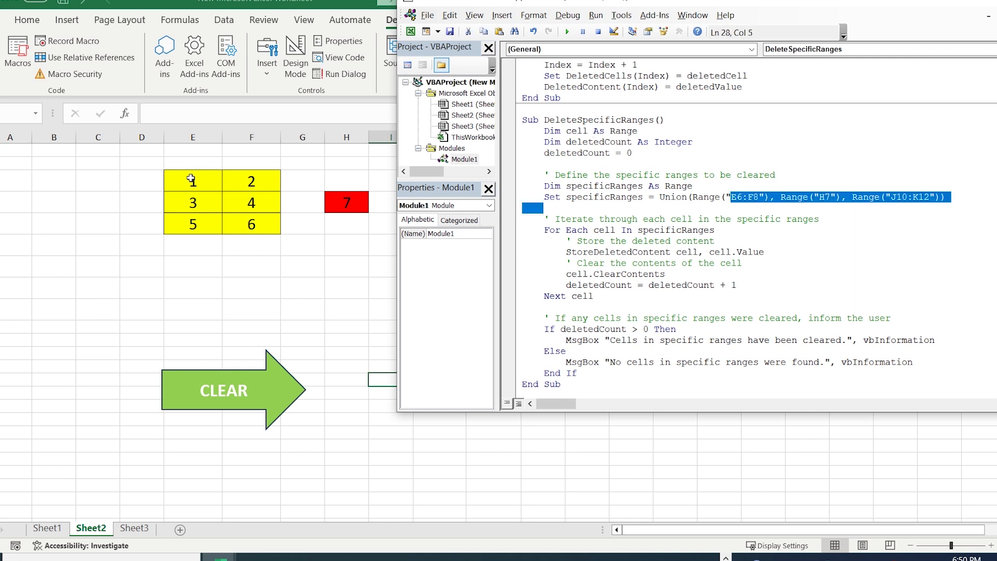
mouse_move(229, 210)
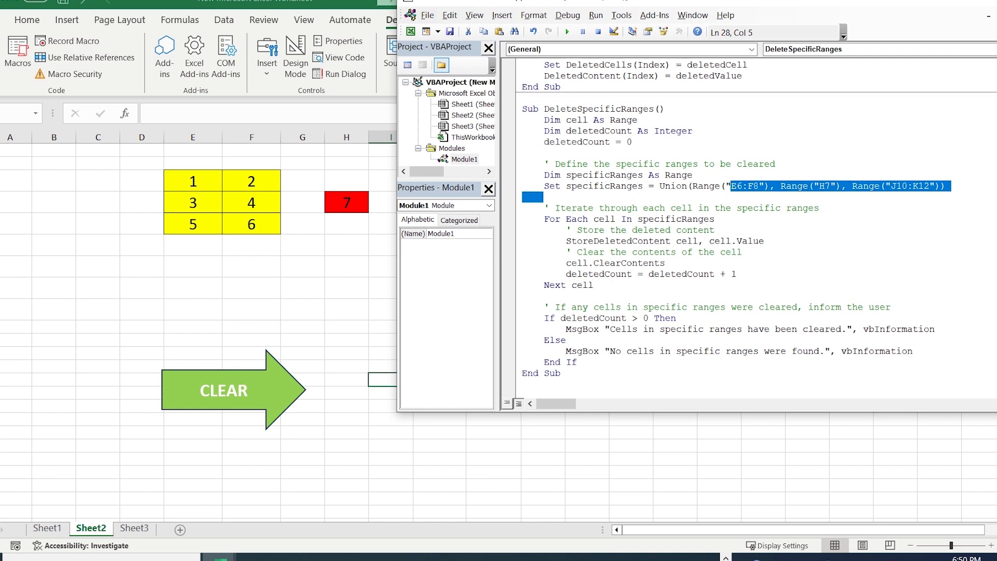
scroll(down, 3)
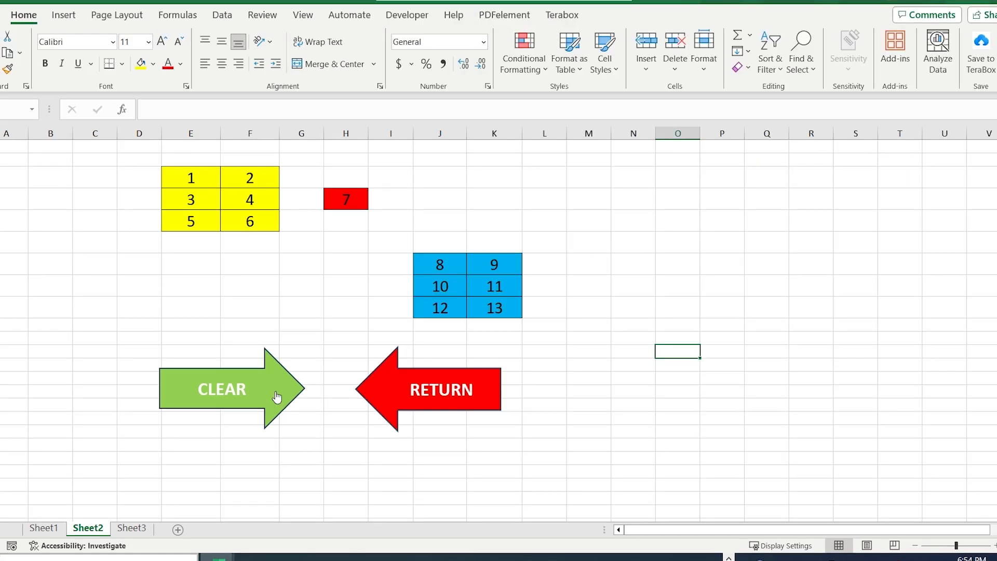
Assign DeleteSpecificRanges to the CLEAR arrow and RestoreSpecificRanges to the RETURN arrow
right_click(222, 388)
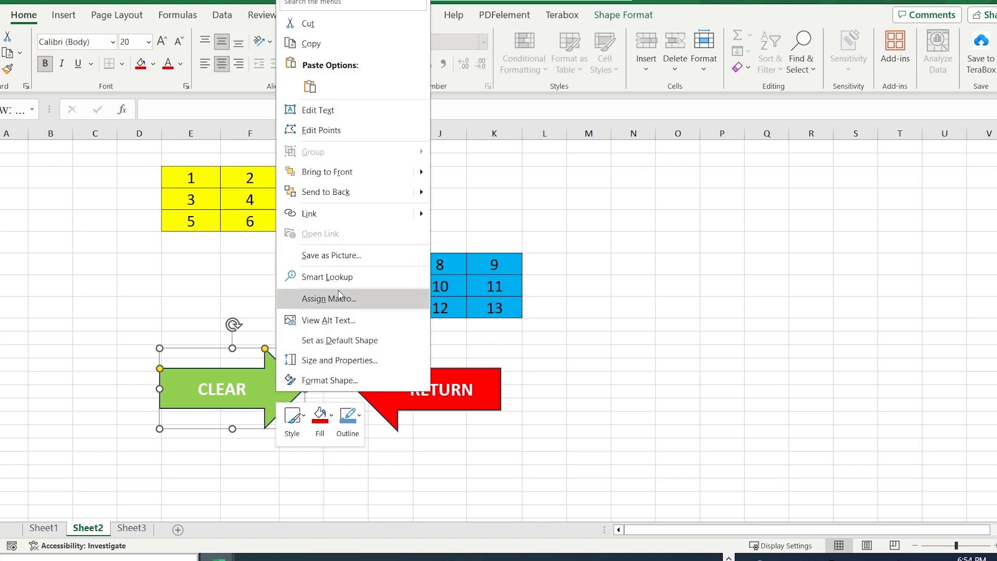
click(330, 298)
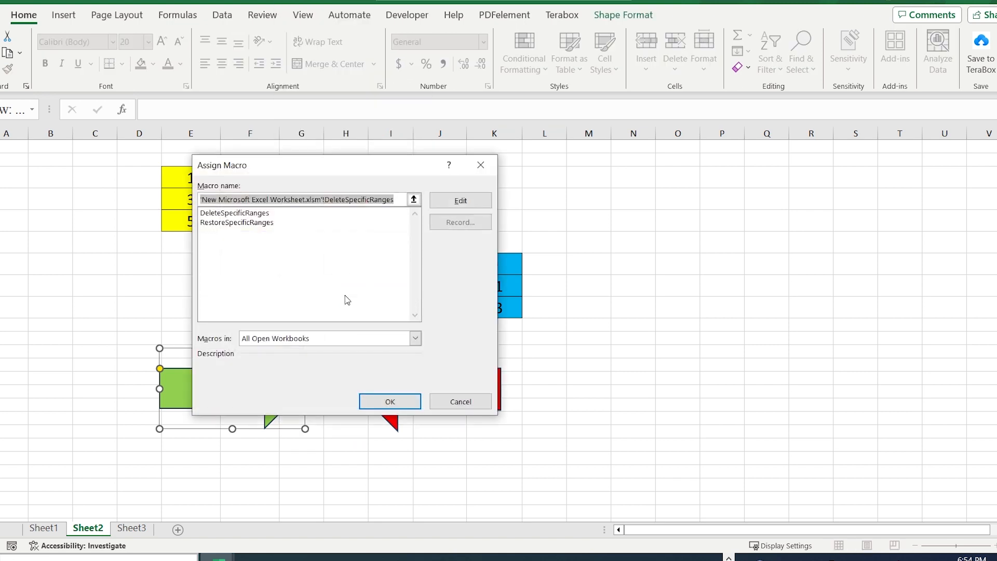
click(234, 212)
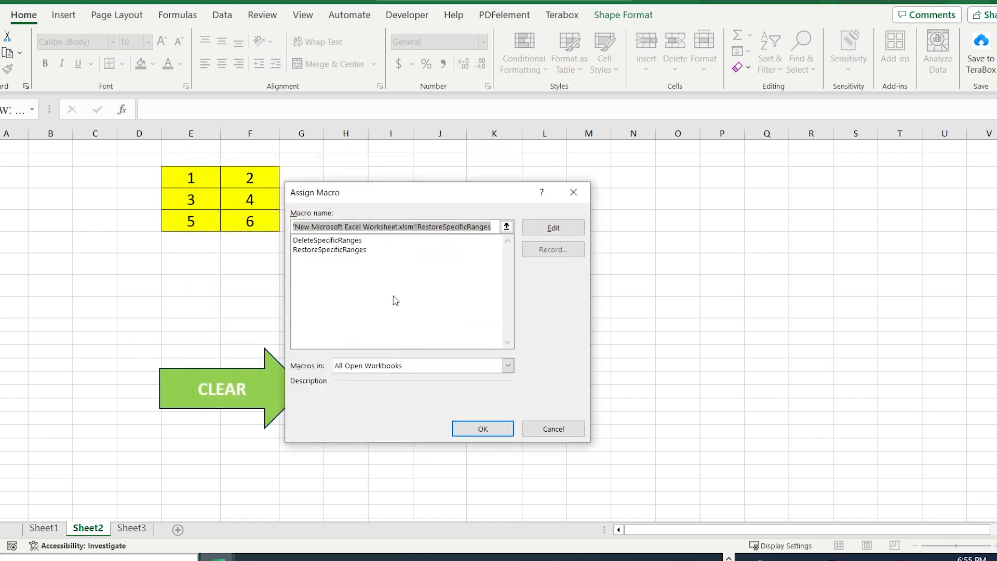
click(482, 428)
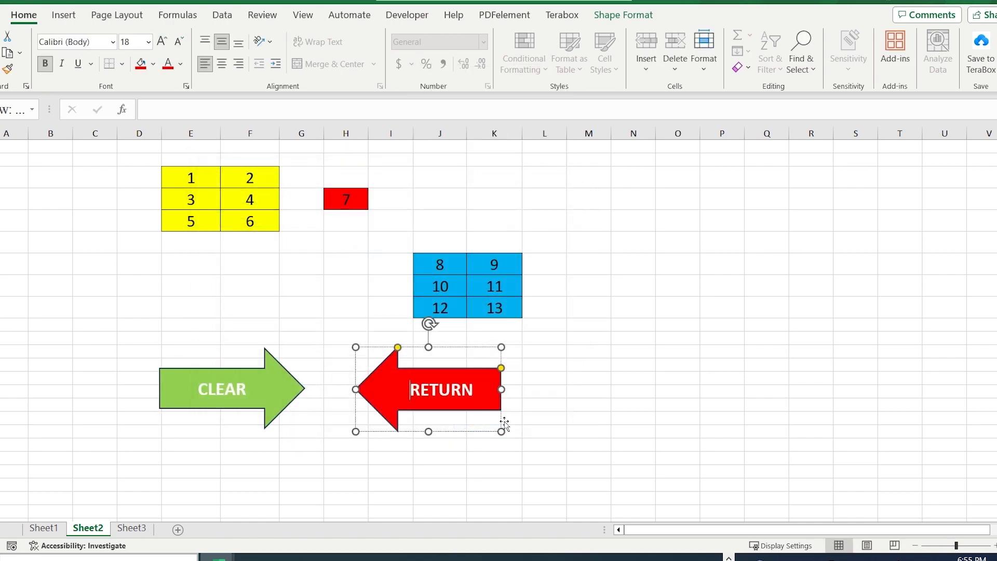
click(588, 391)
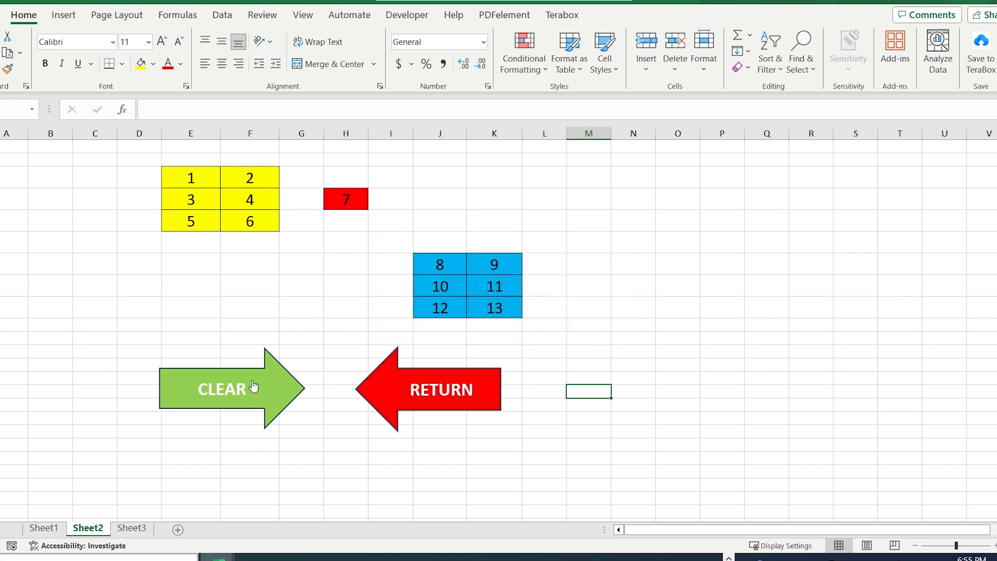
Run the CLEAR arrow to empty all three numbered ranges and dismiss the confirmation
click(222, 389)
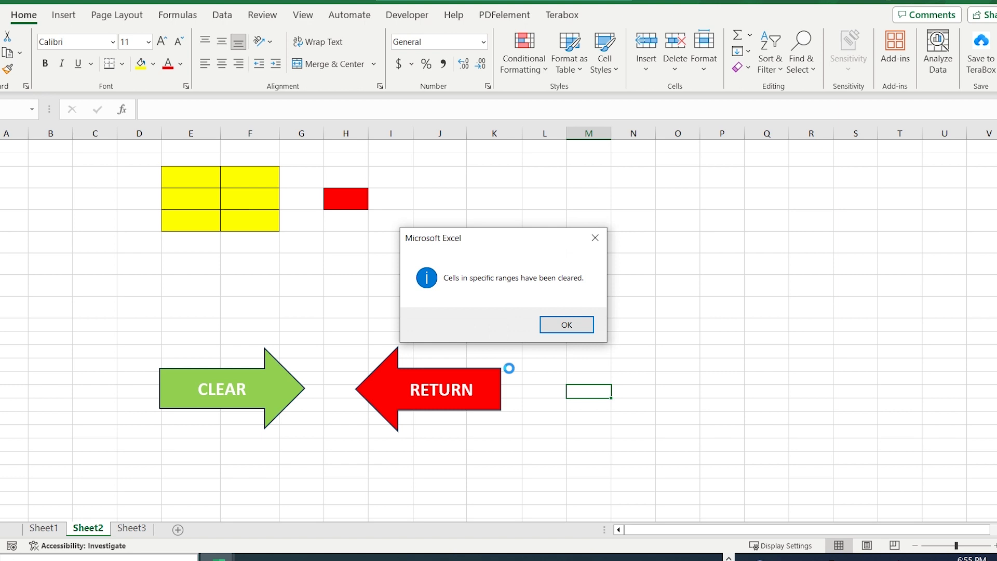
click(565, 324)
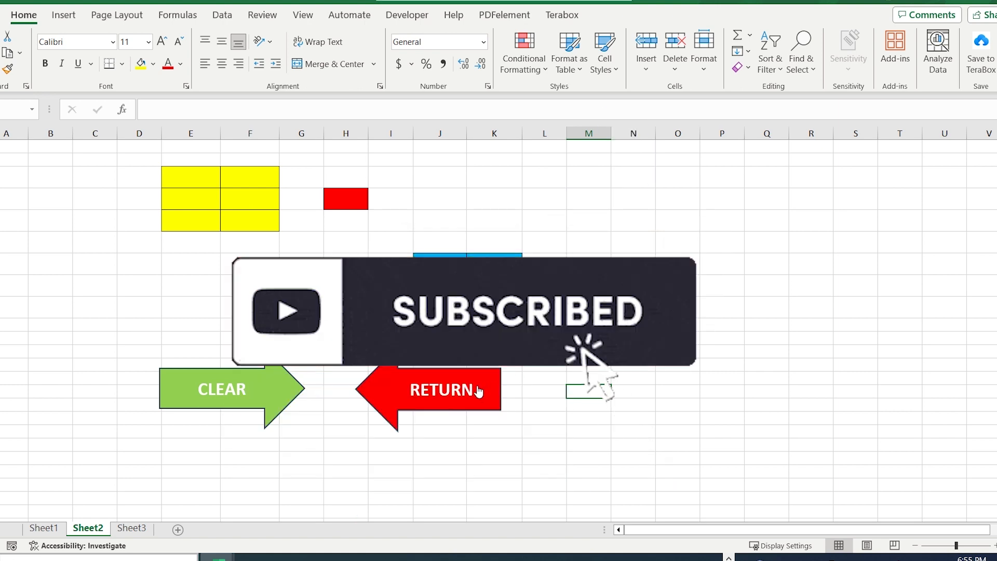